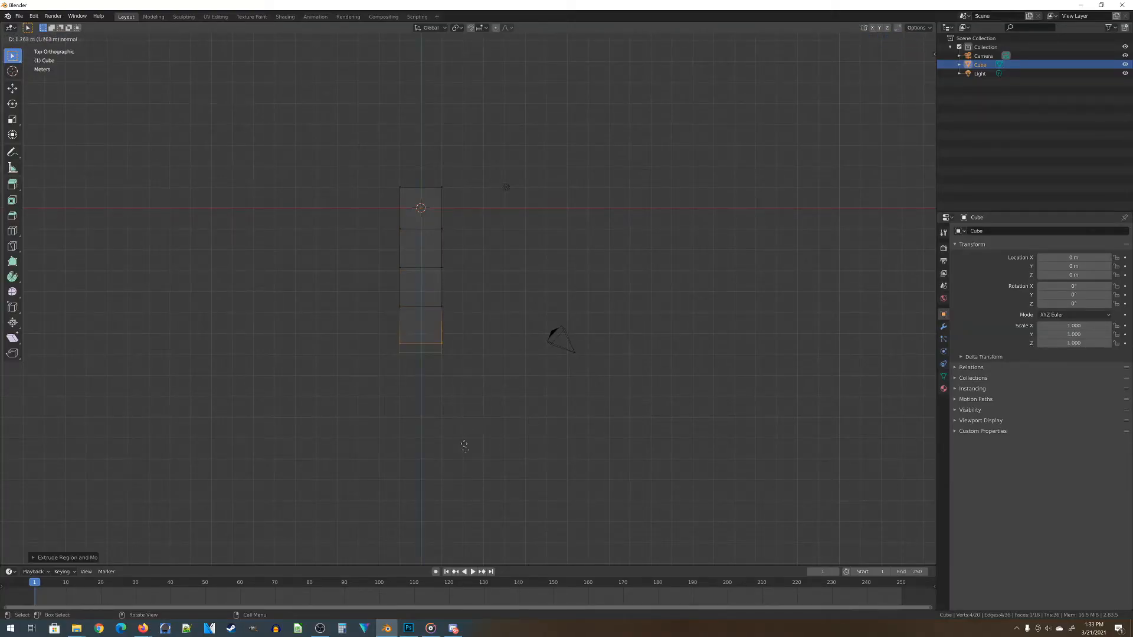
# - Extrude the cube into a segmented column, bend it into an S-curve, and save
pyautogui.press('Tab')
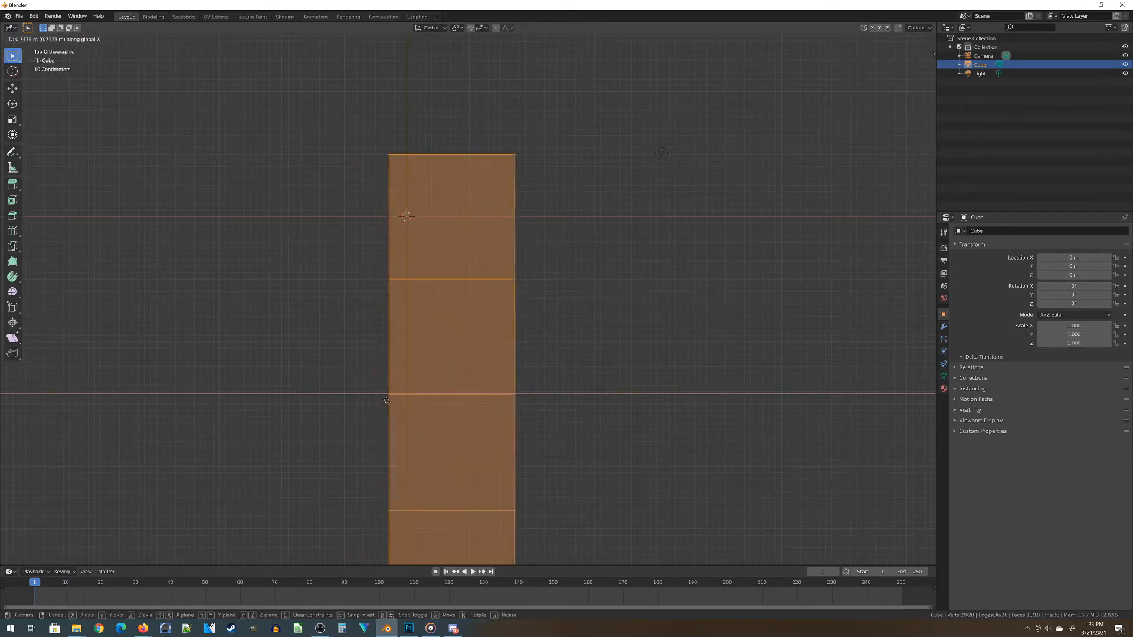
pyautogui.moveTo(386, 401); pyautogui.dragTo(403, 405)
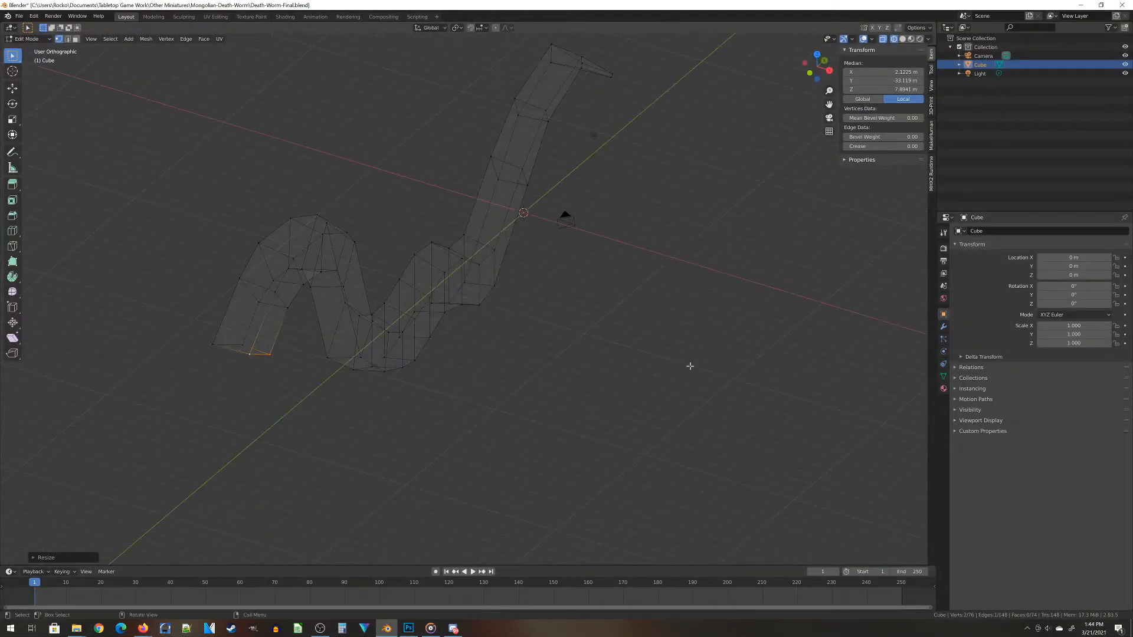
pyautogui.press('Tab')
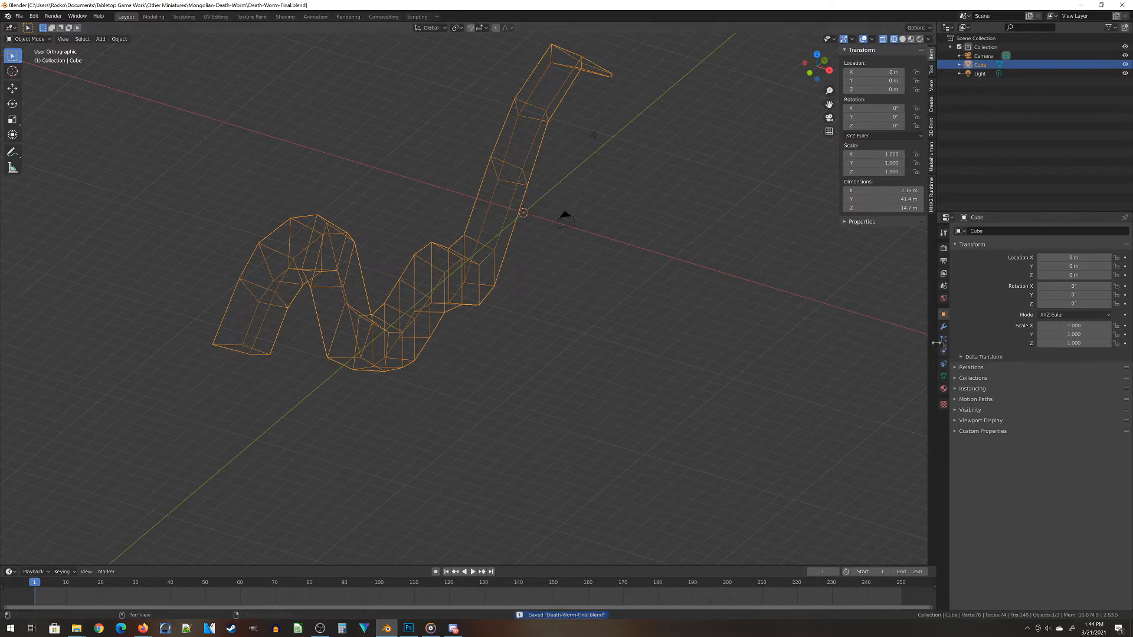
pyautogui.moveTo(368, 300)
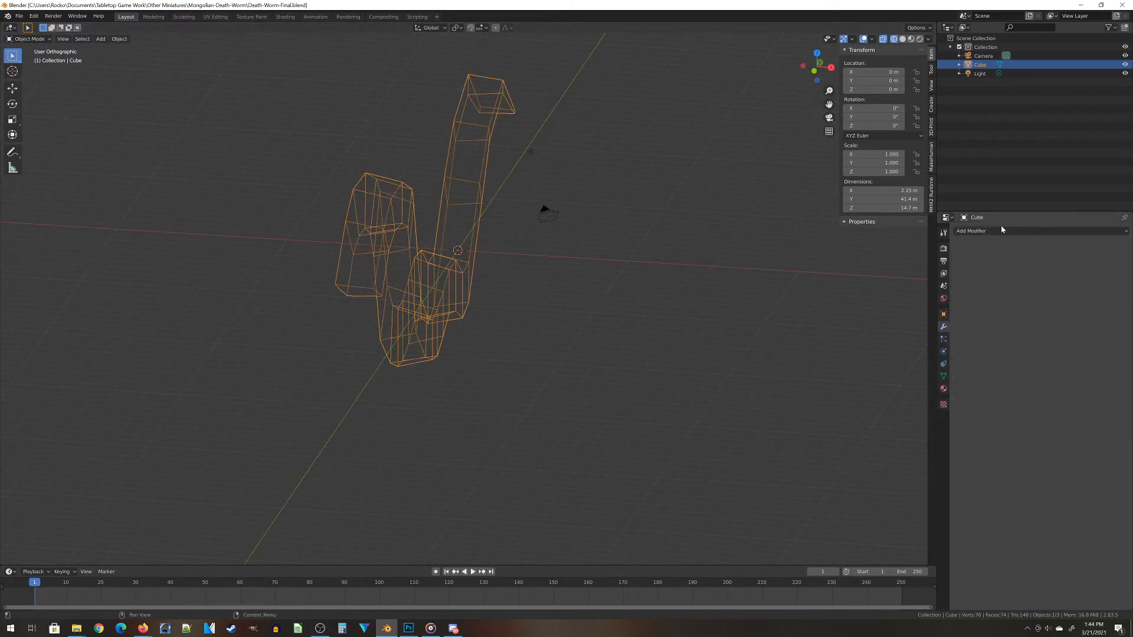
# - Add a Mirror modifier to the worm and adjust vertices along the mirror seam
pyautogui.click(971, 231)
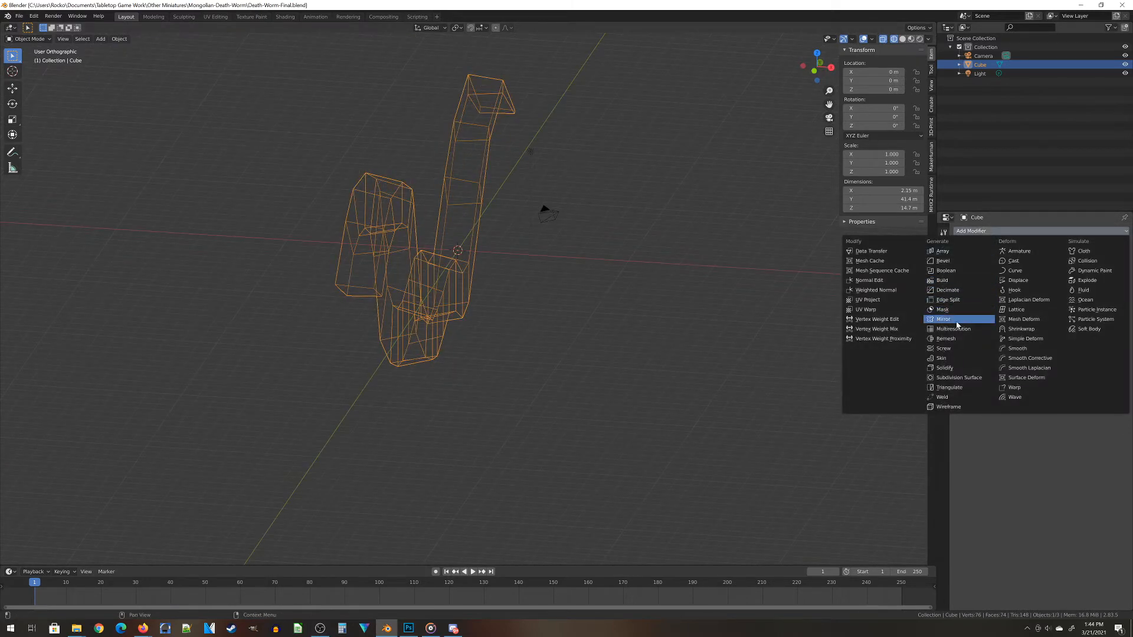
pyautogui.click(944, 319)
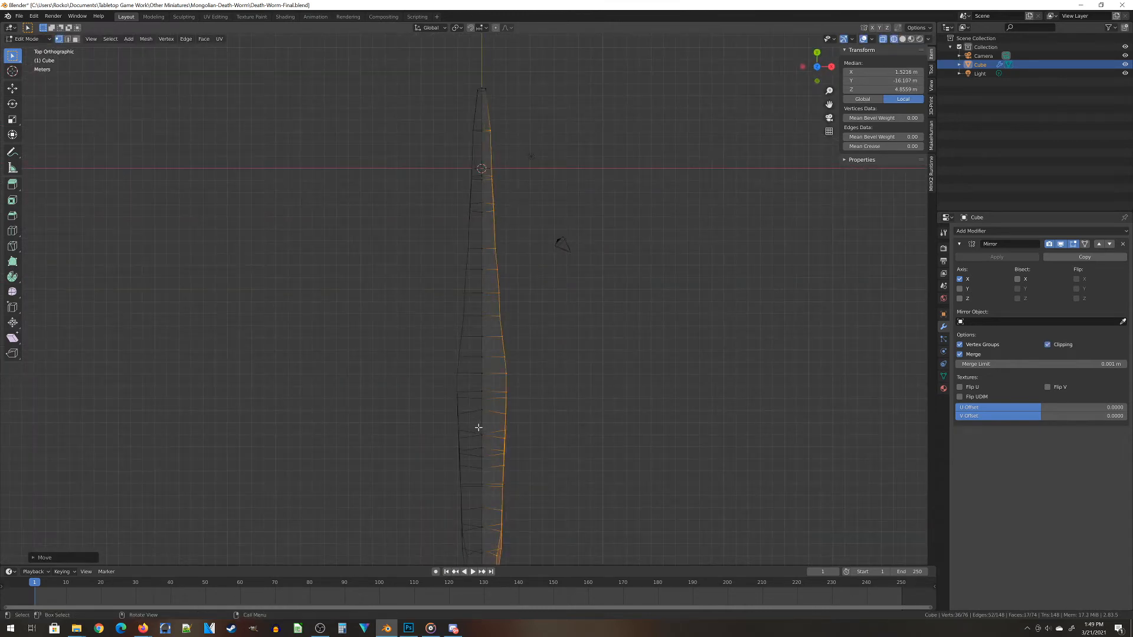
pyautogui.press('Tab')
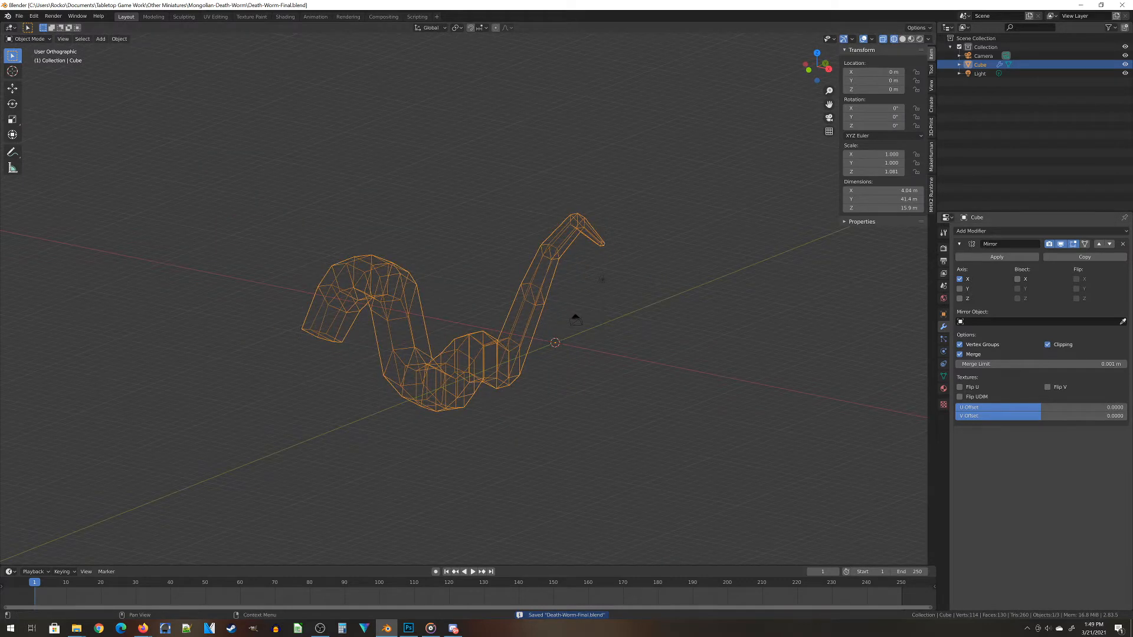
# - Add Subdivision Surface, then scale and move head vertices into pronged jaws
pyautogui.click(971, 231)
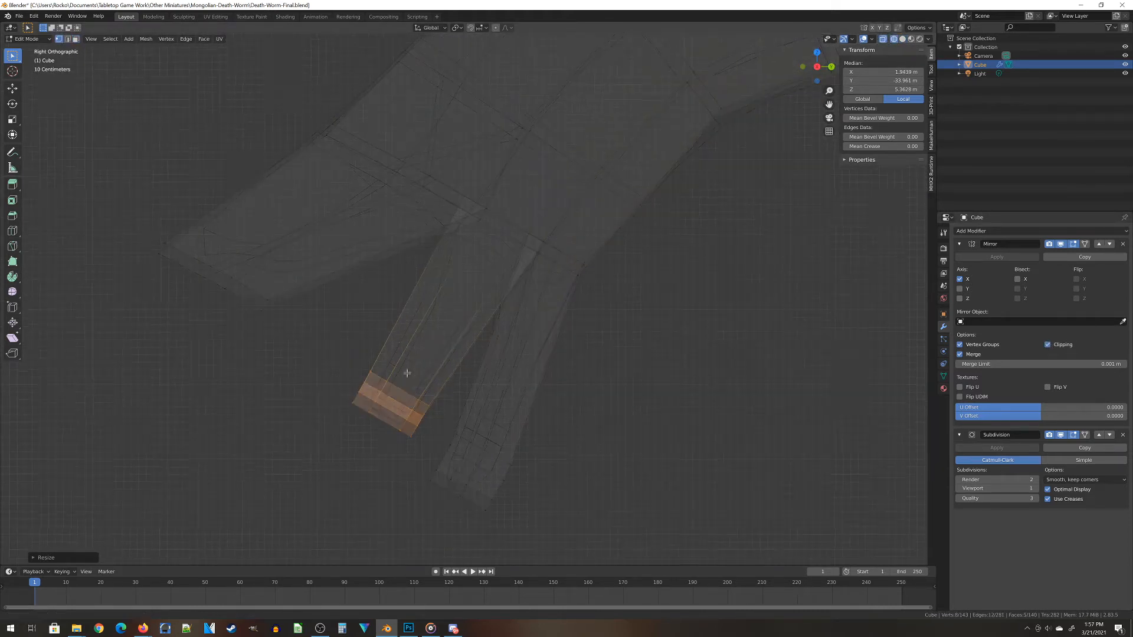
pyautogui.moveTo(407, 373); pyautogui.dragTo(387, 415)
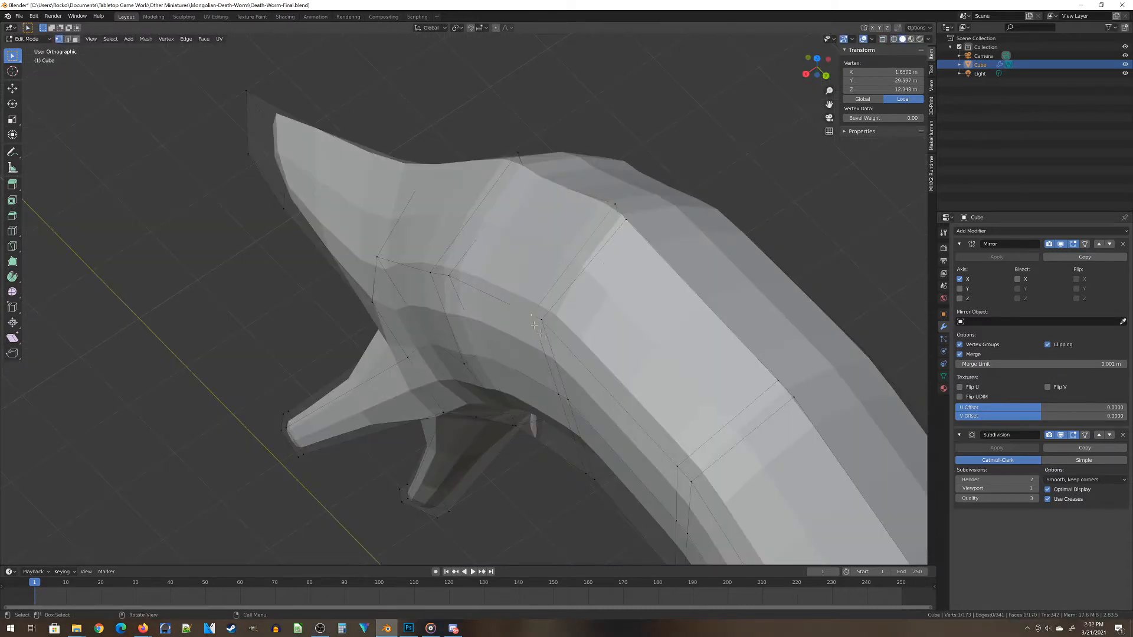
pyautogui.moveTo(534, 324); pyautogui.dragTo(562, 332)
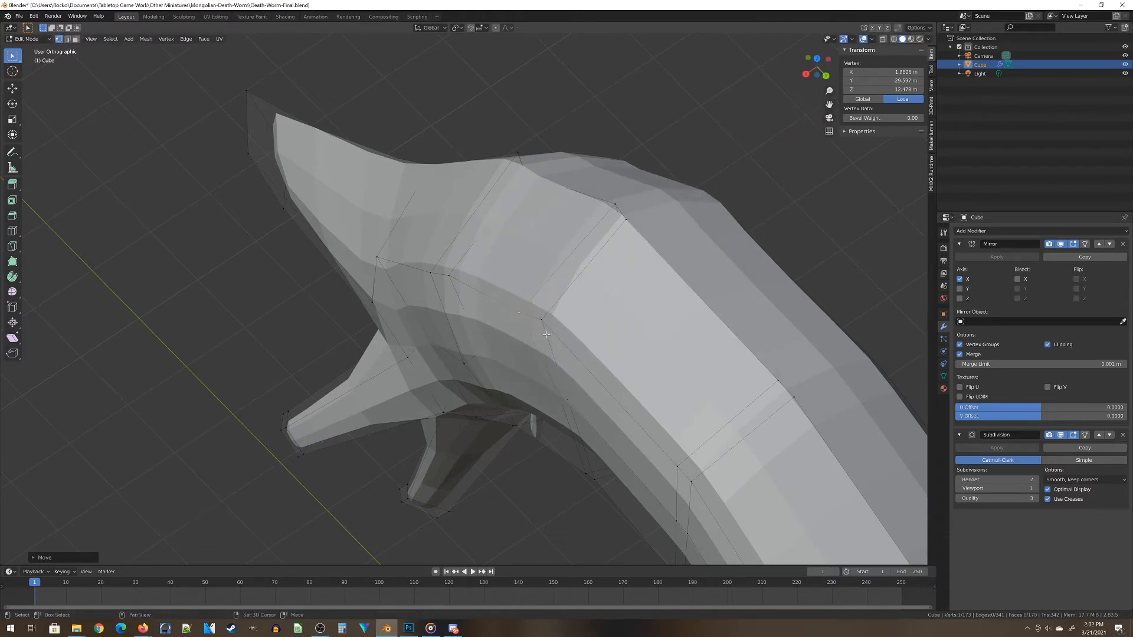
pyautogui.moveTo(545, 334); pyautogui.dragTo(616, 229)
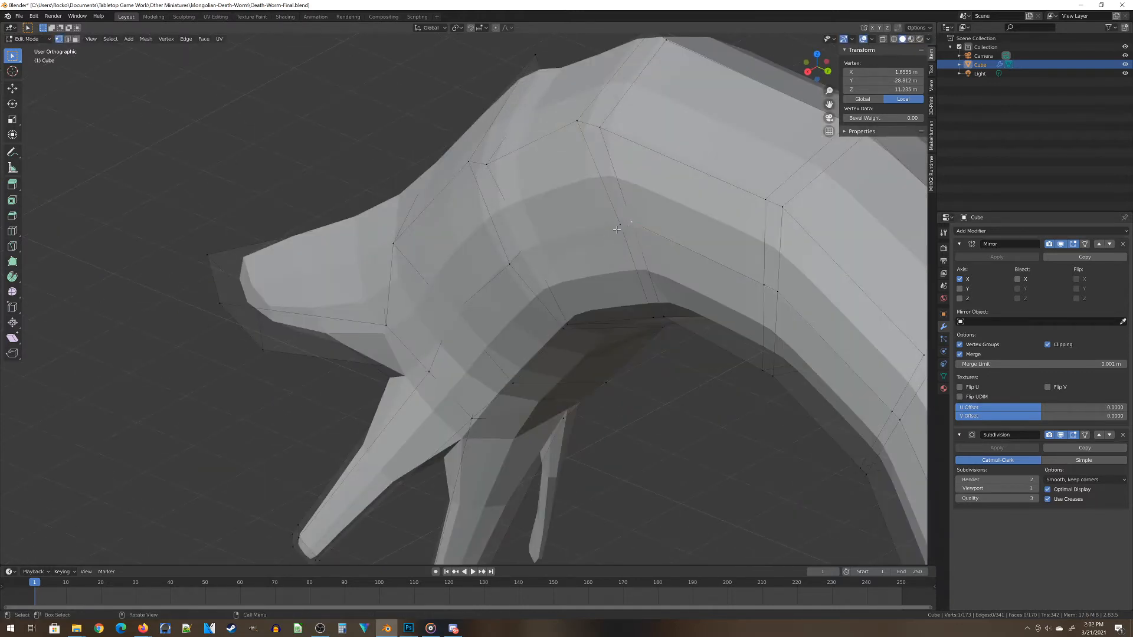
pyautogui.press('g')
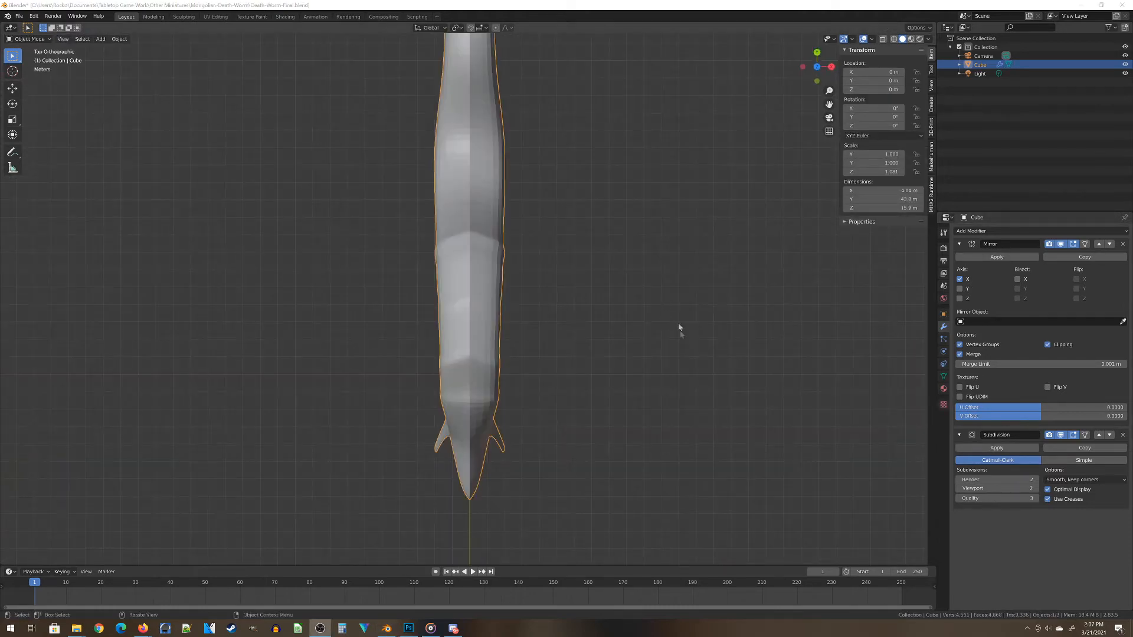
# - Orbit along the worm body and around its forked head
pyautogui.moveTo(680, 325); pyautogui.dragTo(573, 366)
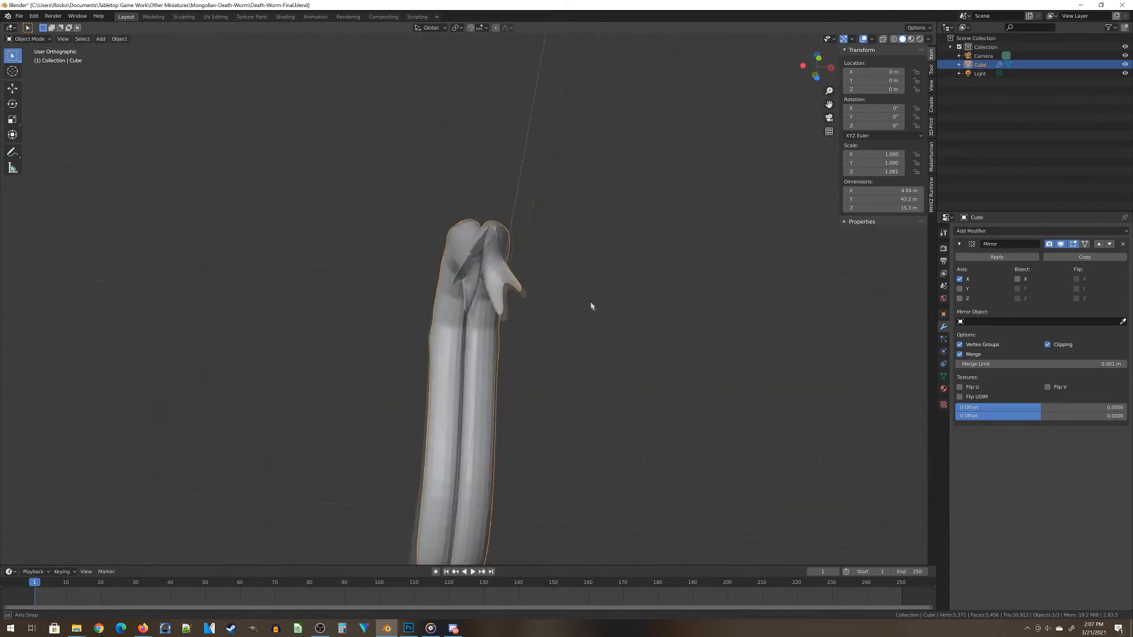
pyautogui.moveTo(591, 306); pyautogui.dragTo(808, 326)
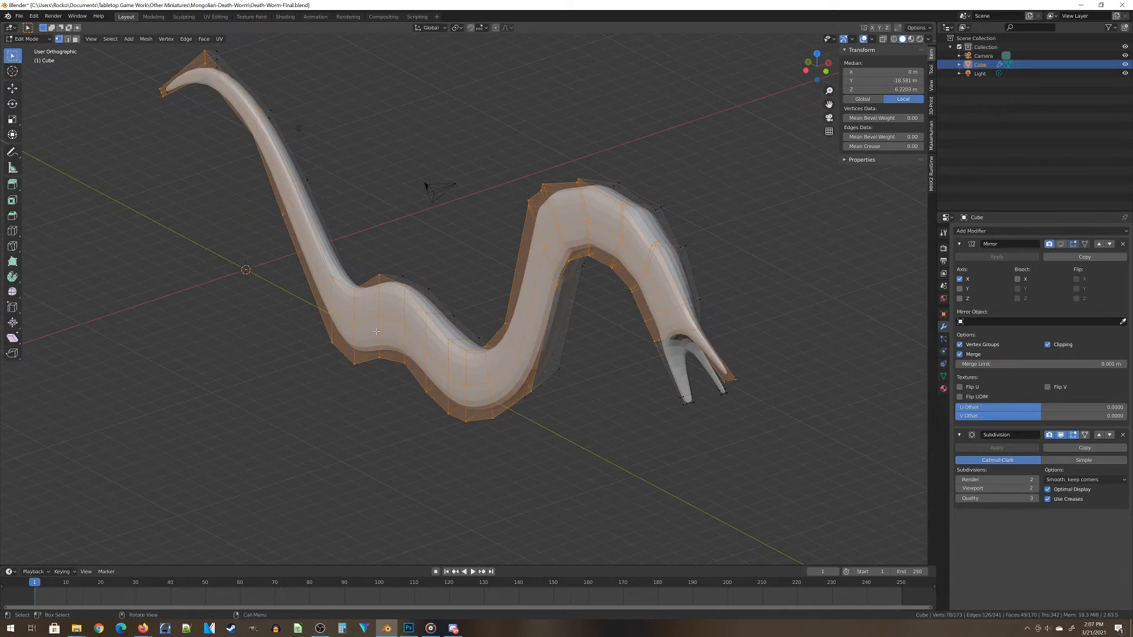
pyautogui.moveTo(310, 277)
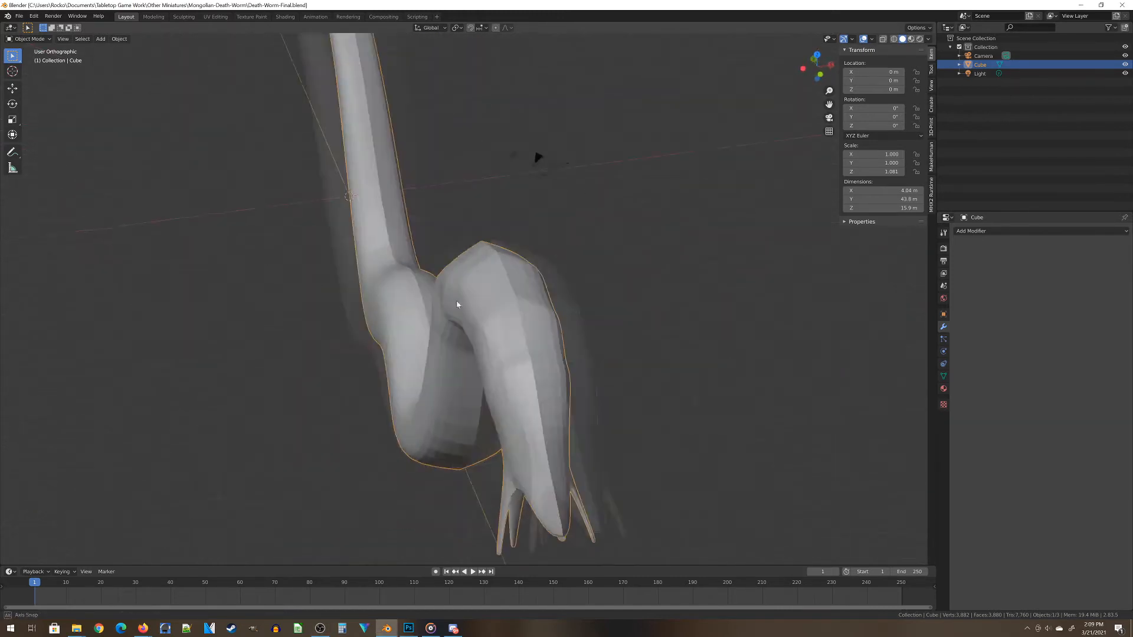
# - Orbit to view the full length of the worm body
pyautogui.moveTo(457, 305); pyautogui.dragTo(354, 327)
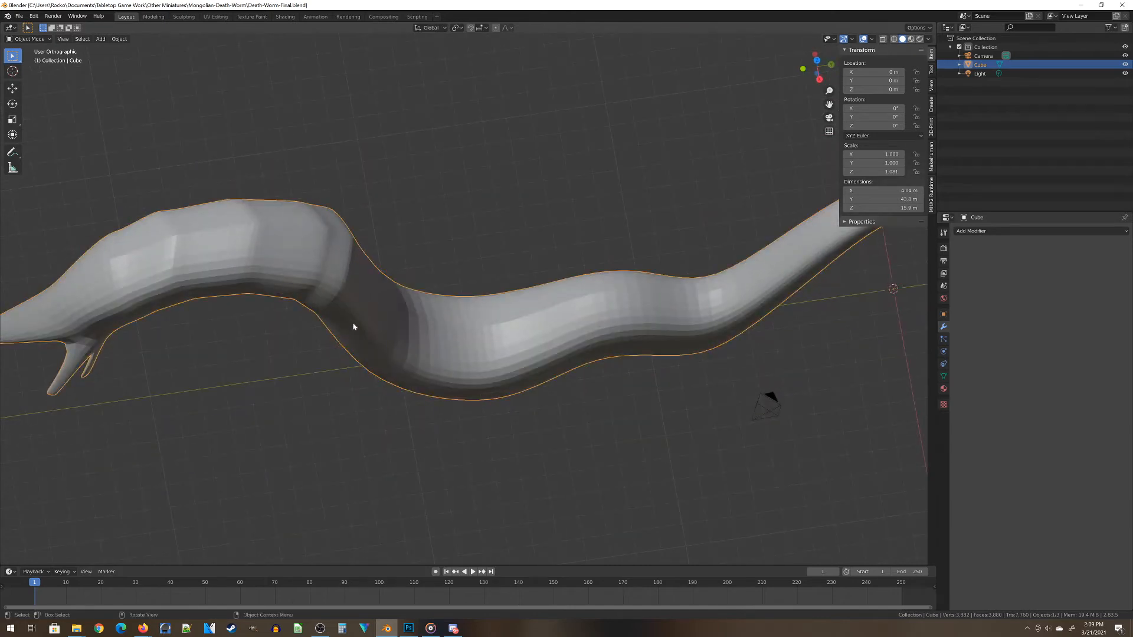
pyautogui.moveTo(462, 437)
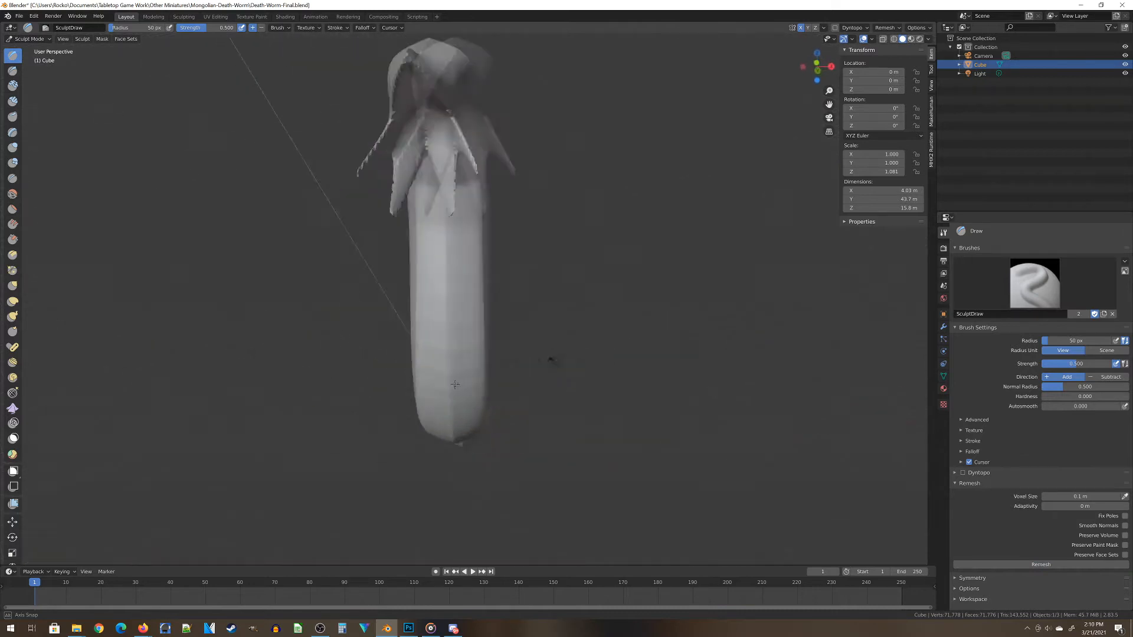
# - Sculpt a clay ridge across the worm's body
pyautogui.moveTo(455, 290); pyautogui.dragTo(365, 431)
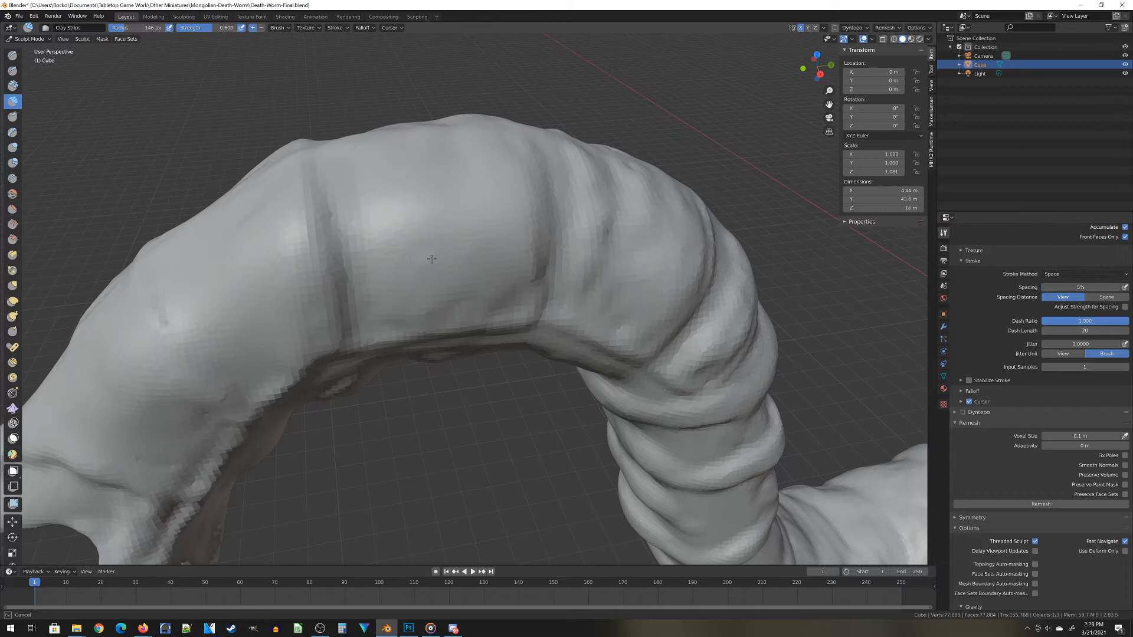
pyautogui.moveTo(462, 290)
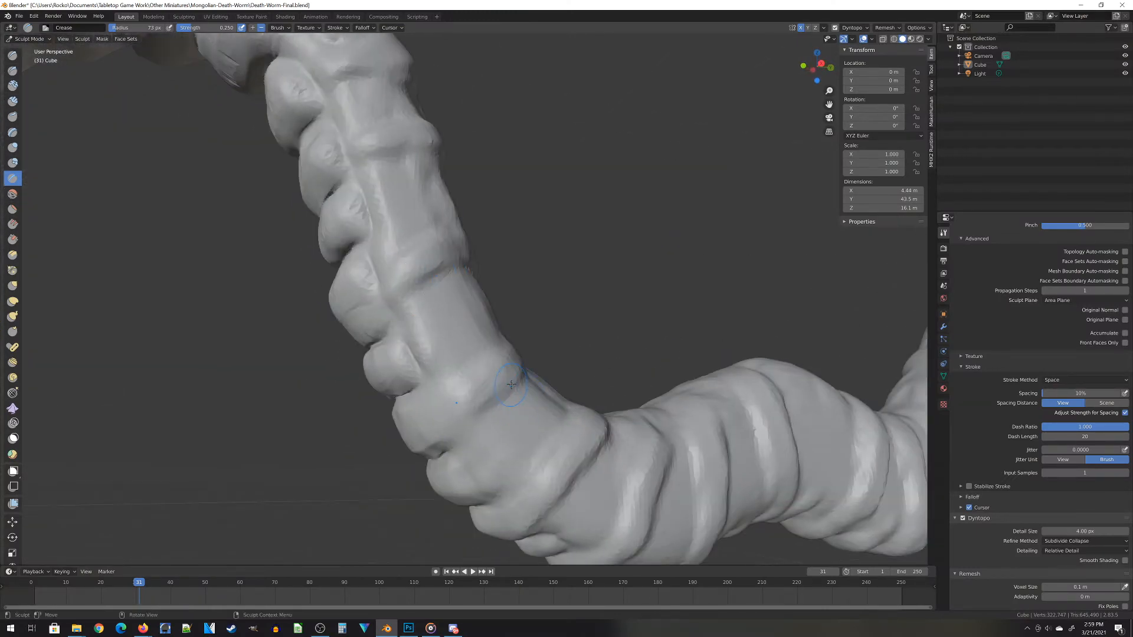
# - Crease grooves between body segments and near the lower bend, then pinch an edge sharp
pyautogui.moveTo(511, 386); pyautogui.dragTo(457, 376)
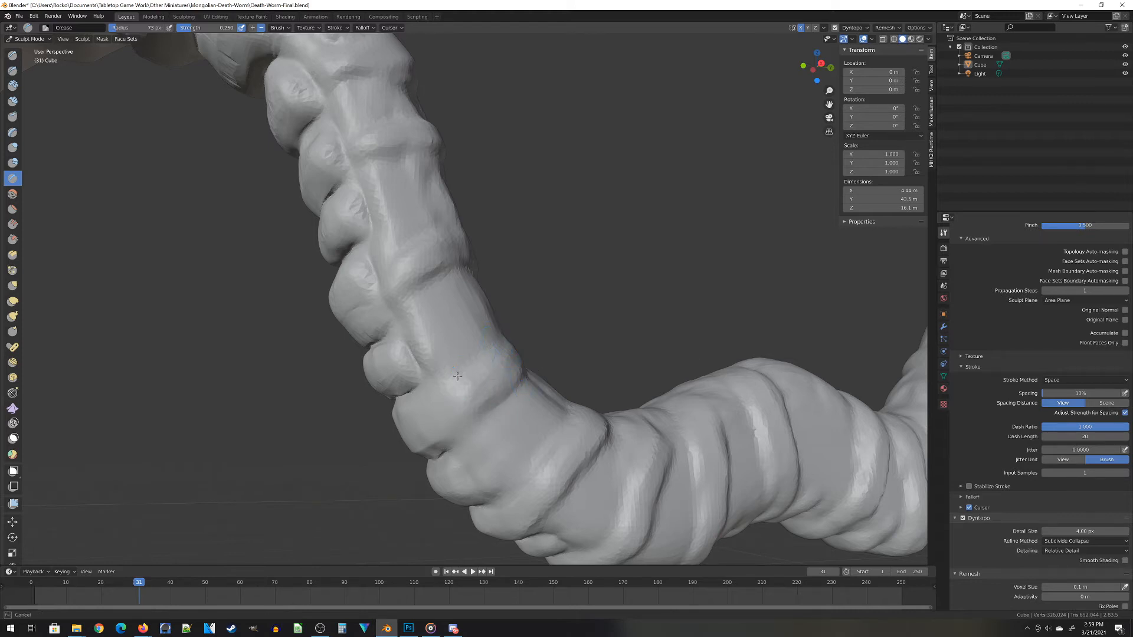
pyautogui.moveTo(456, 376); pyautogui.dragTo(380, 422)
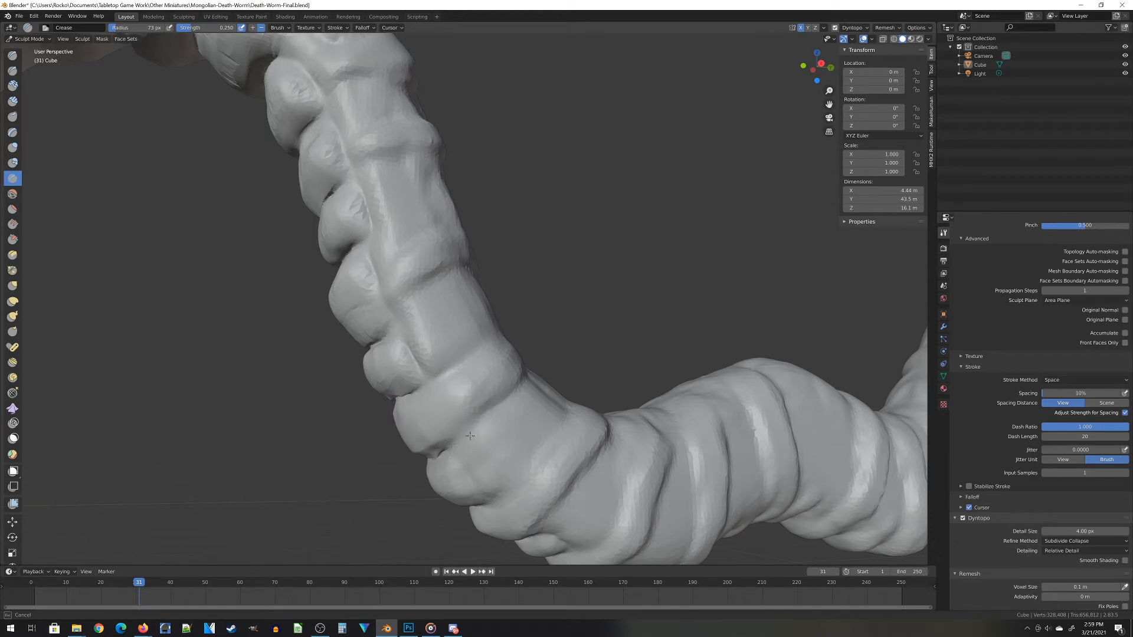
pyautogui.moveTo(470, 434); pyautogui.dragTo(481, 506)
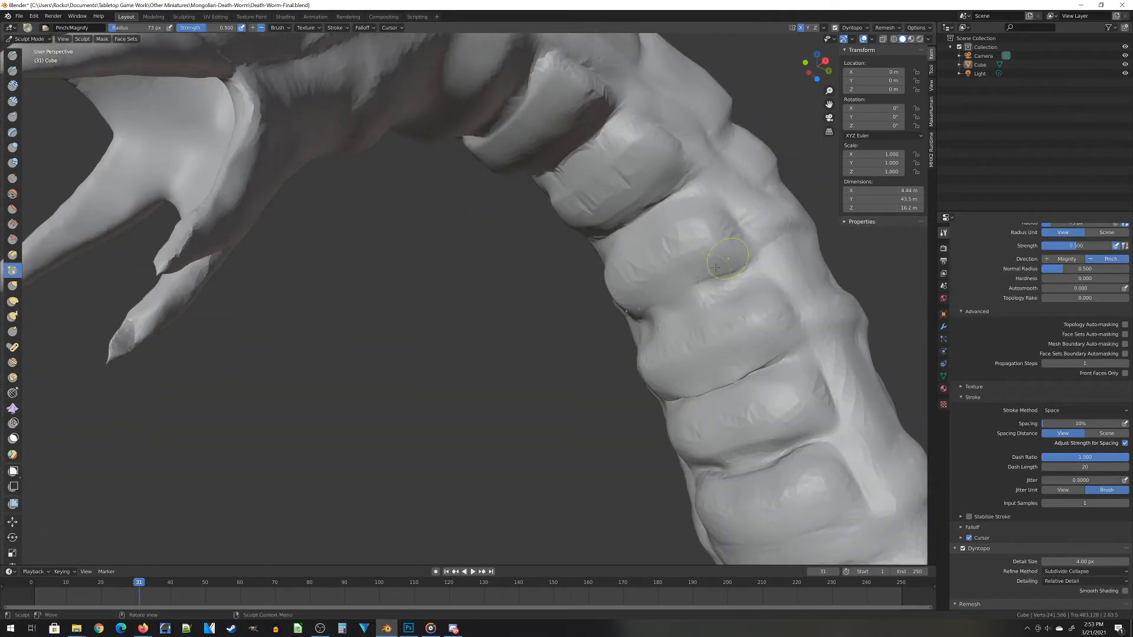
pyautogui.moveTo(729, 258); pyautogui.dragTo(751, 296)
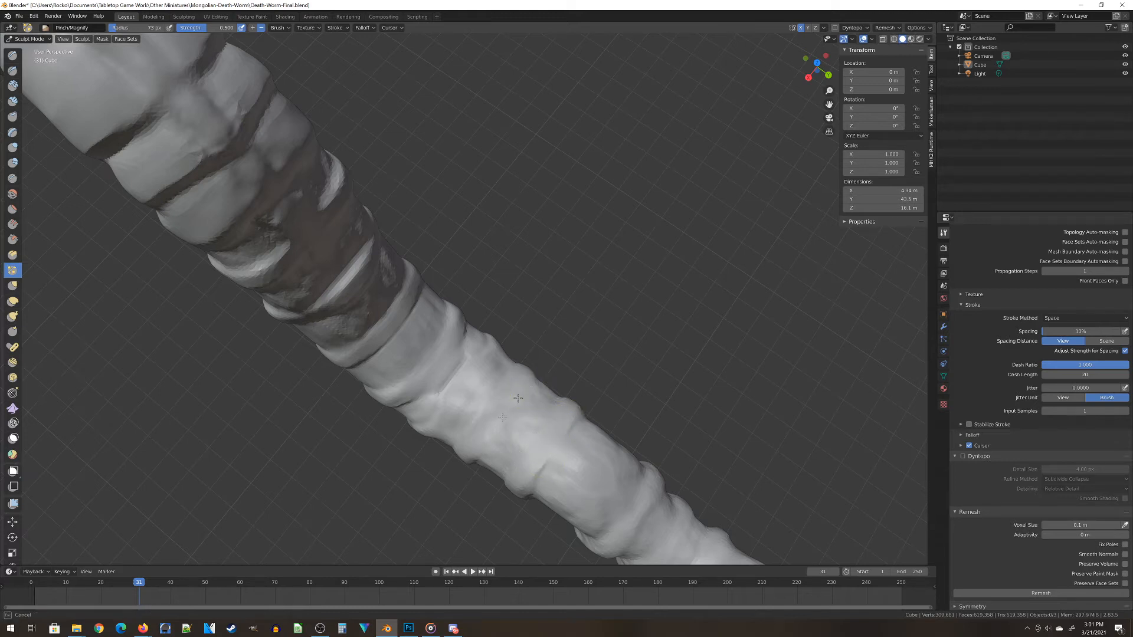
pyautogui.moveTo(521, 417)
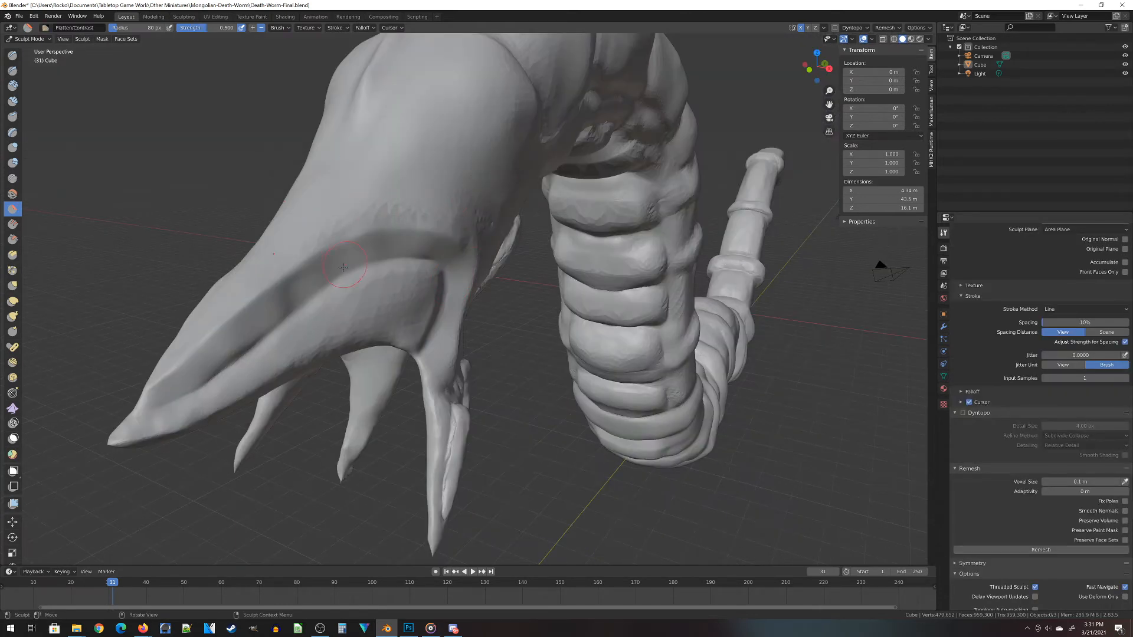
# - Flatten an armour plate along the head's jaw
pyautogui.moveTo(344, 268); pyautogui.dragTo(267, 321)
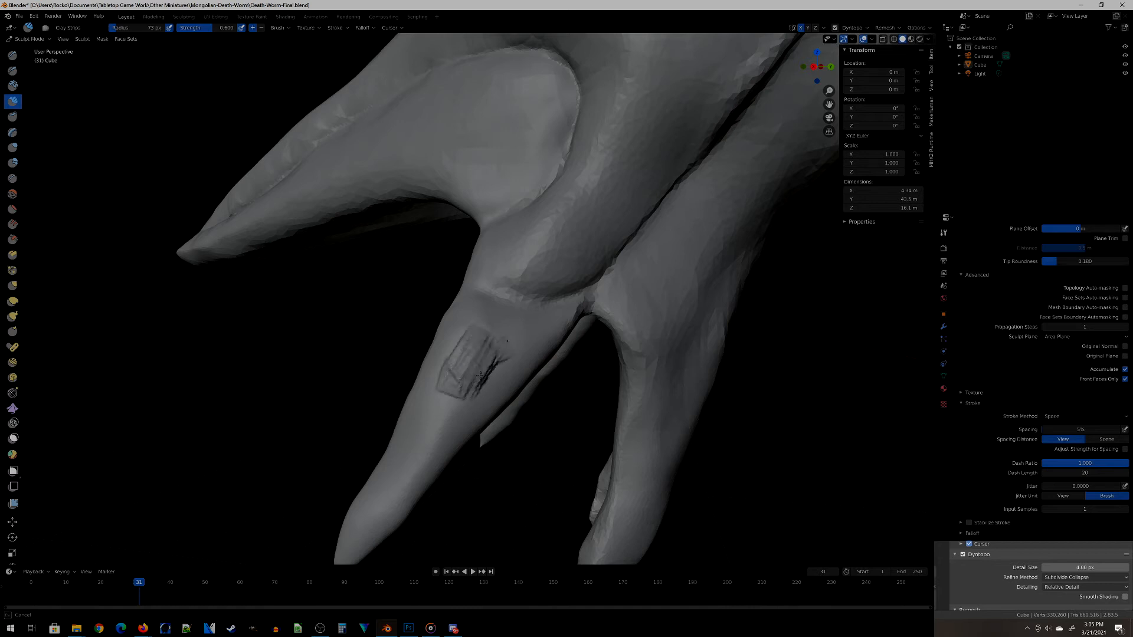
# - Build chitin ridges on a jaw prong and pinch a crease along the body
pyautogui.moveTo(455, 361); pyautogui.dragTo(418, 452)
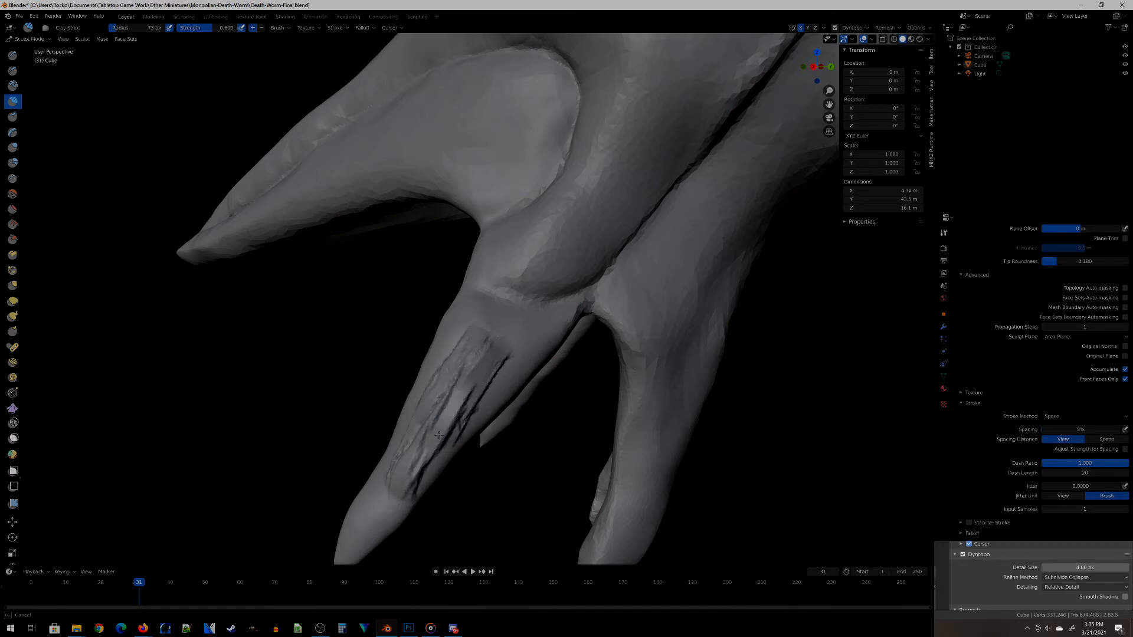
pyautogui.moveTo(439, 435); pyautogui.dragTo(503, 347)
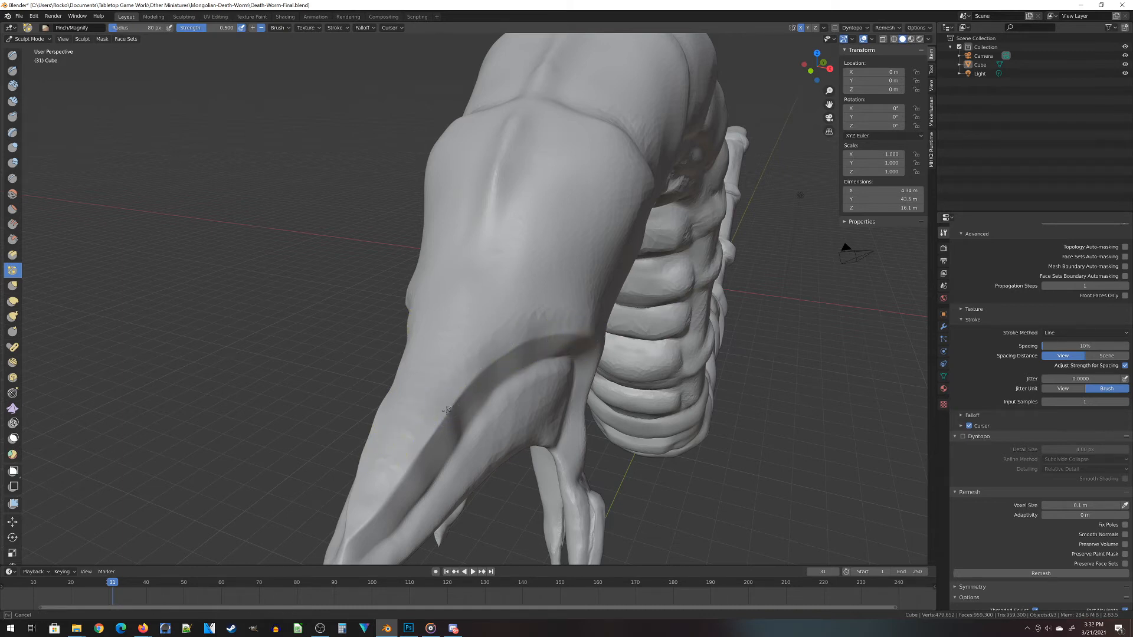
pyautogui.moveTo(446, 410); pyautogui.dragTo(380, 517)
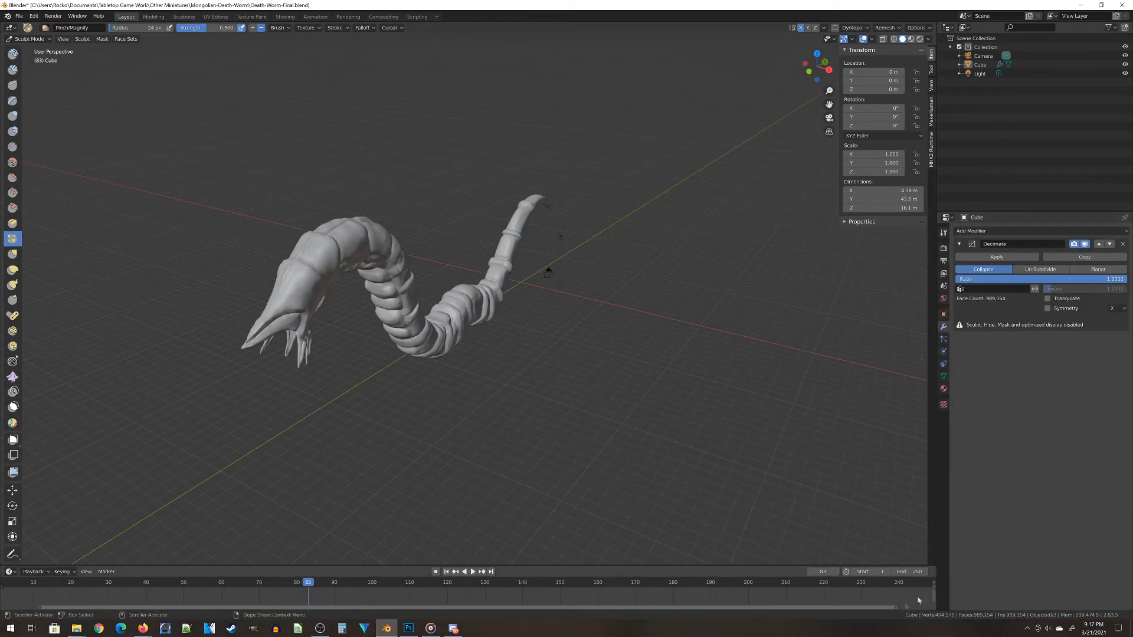
pyautogui.moveTo(929, 634)
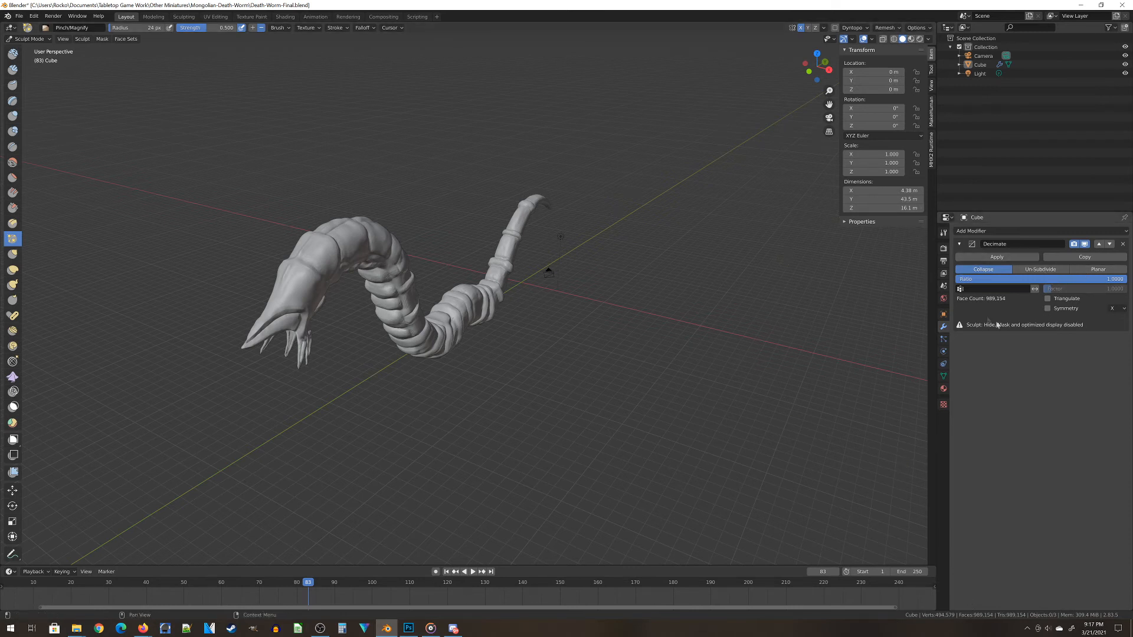
# - Start editing the Decimate modifier's Ratio field
pyautogui.click(1094, 279)
pyautogui.write('.5')
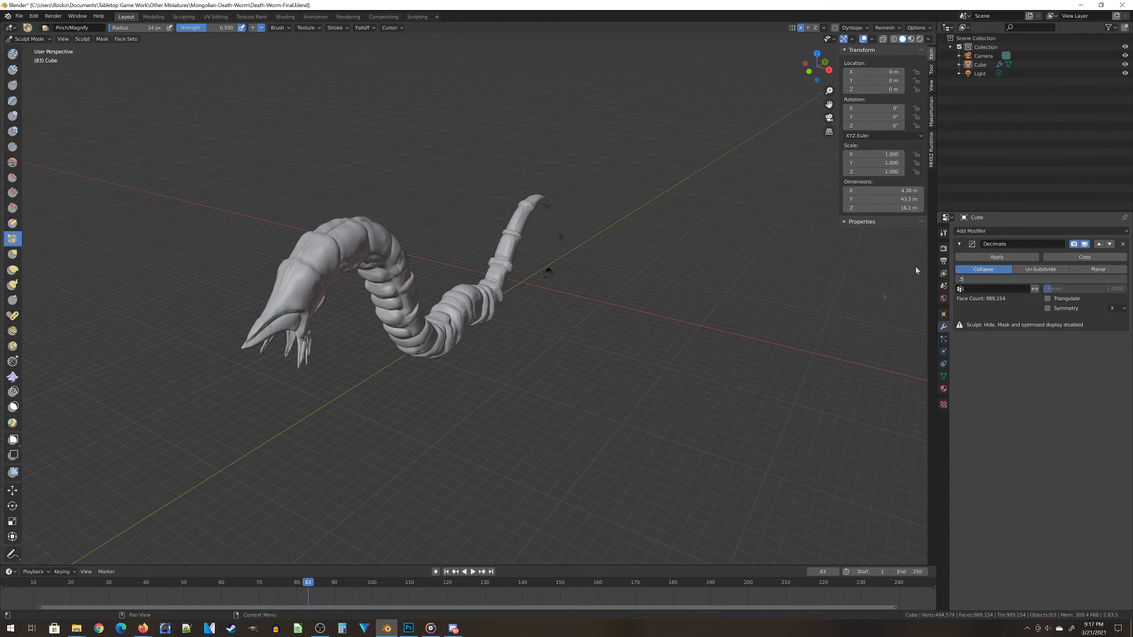
pyautogui.moveTo(482, 389)
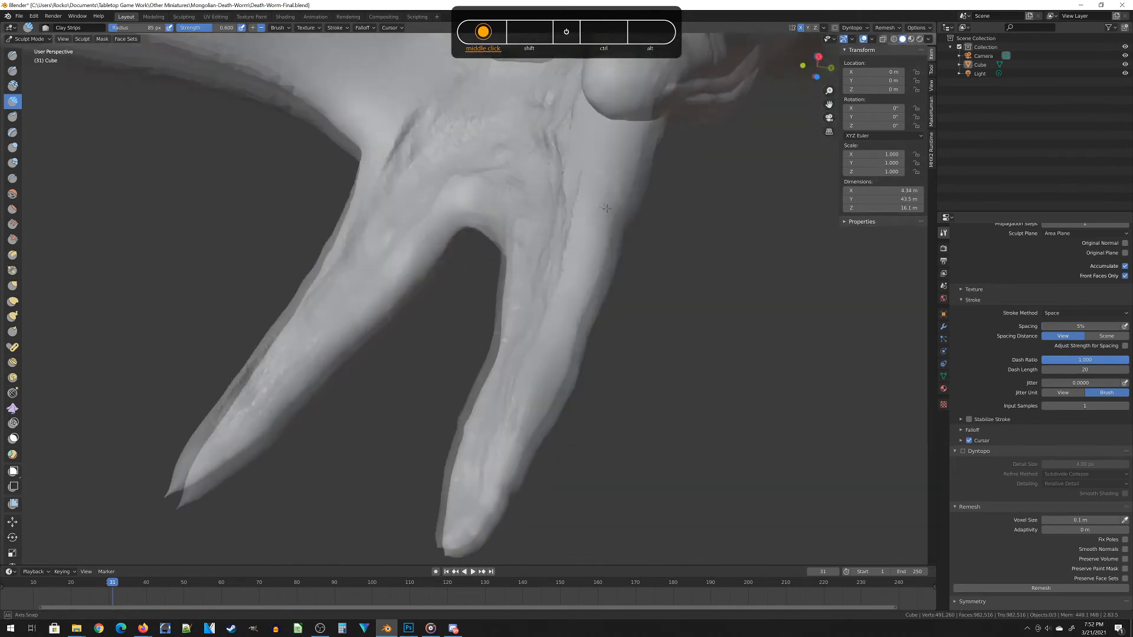
# - Lay Clay Strips strokes along the forked spikes to build up their surface
pyautogui.moveTo(606, 209); pyautogui.dragTo(340, 144)
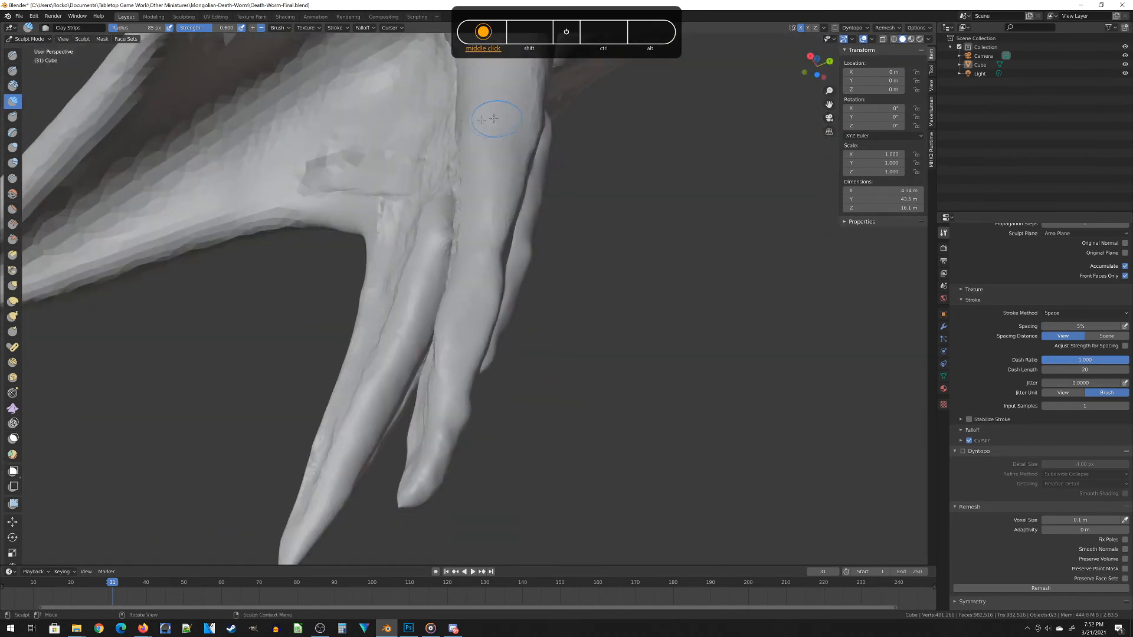
pyautogui.moveTo(497, 119); pyautogui.dragTo(217, 186)
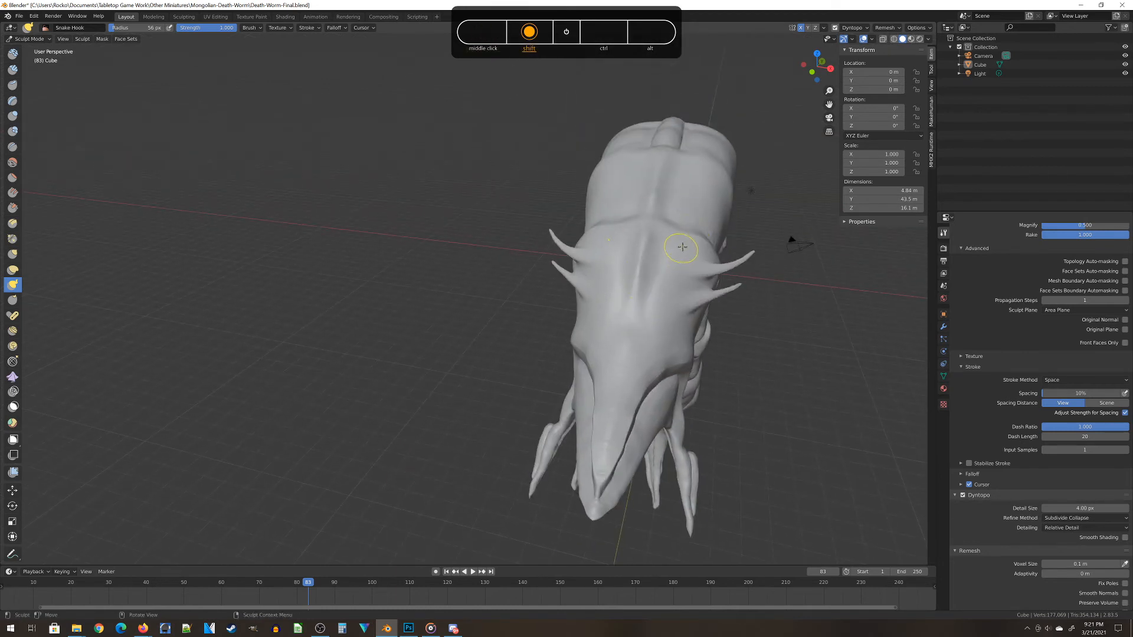
# - Smooth the top of the worm's head, then orbit to view the head and body
pyautogui.moveTo(682, 247); pyautogui.dragTo(687, 230)
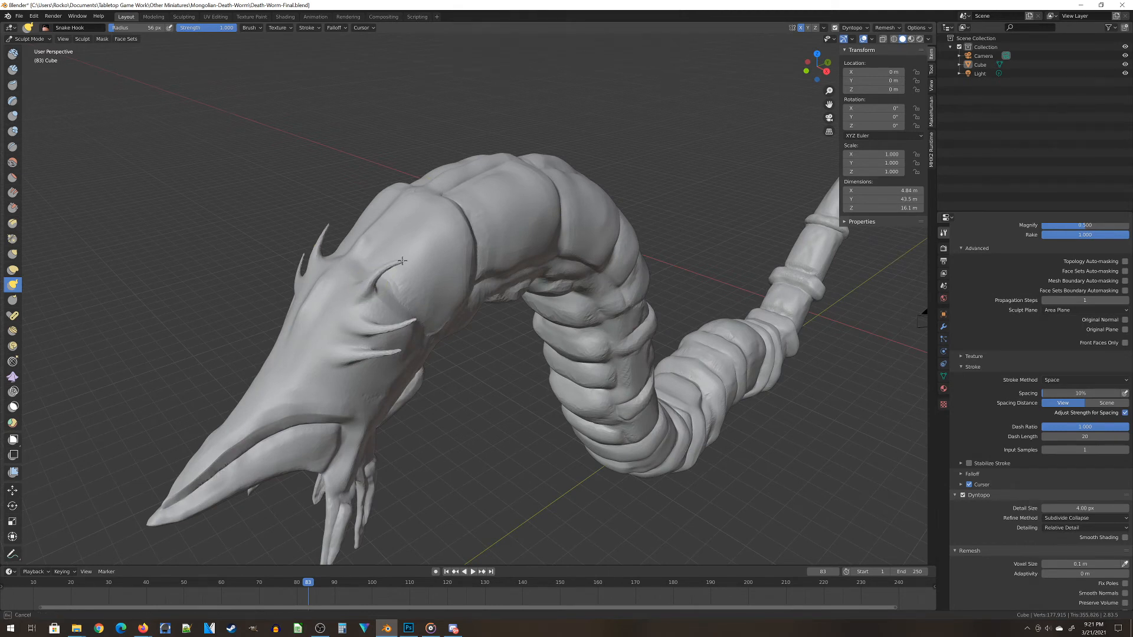
pyautogui.middleClick(383, 345)
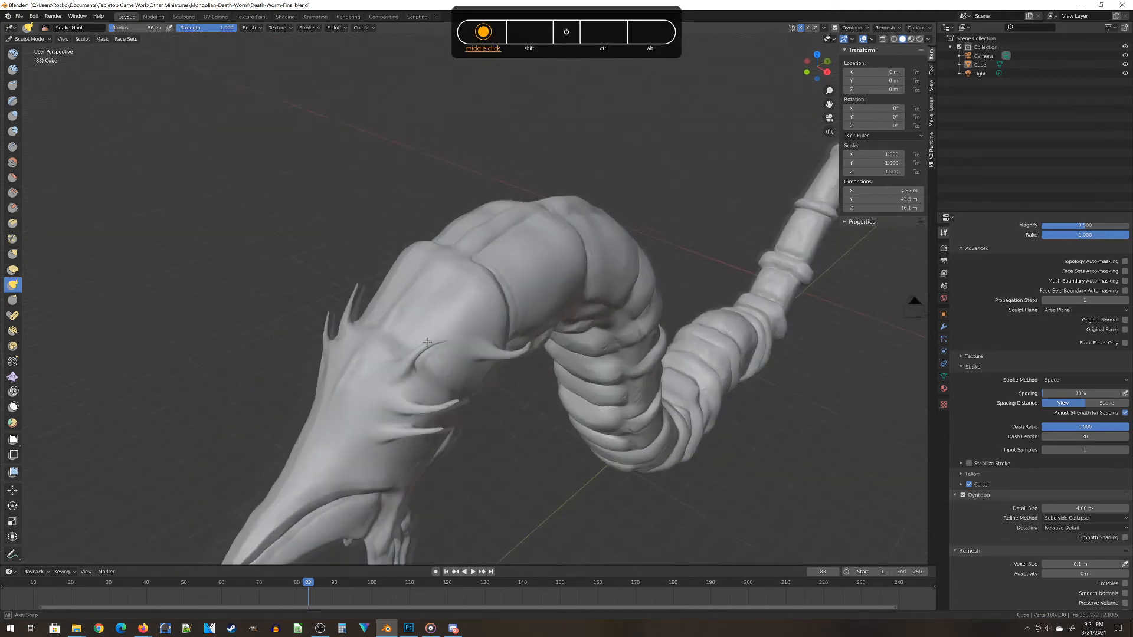
pyautogui.moveTo(426, 342); pyautogui.dragTo(332, 145)
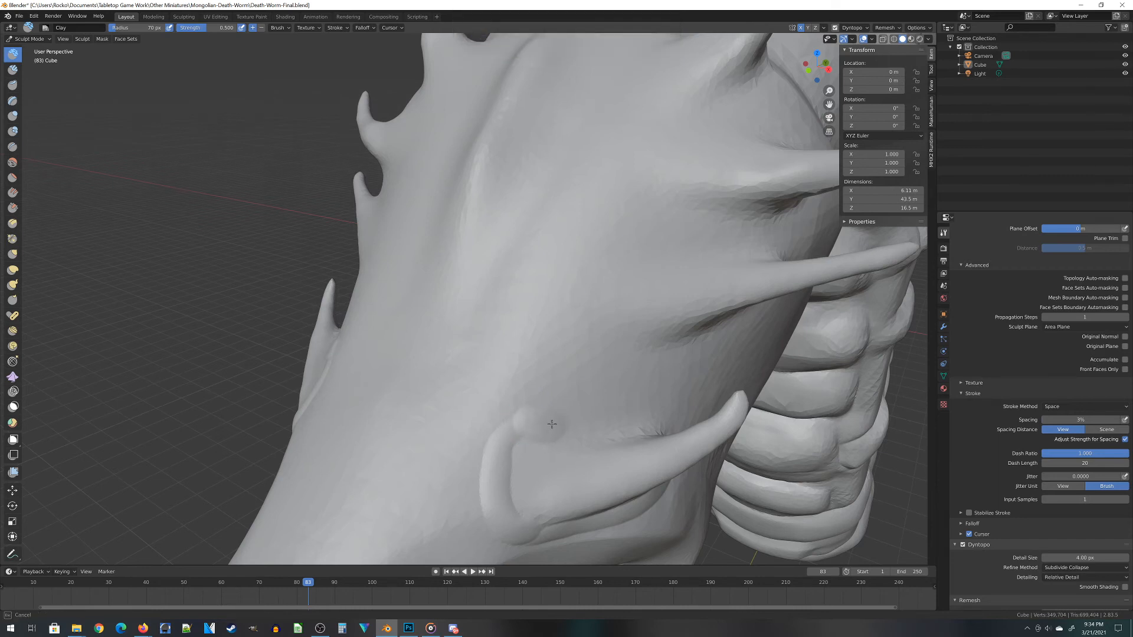
# - Dab and drag clay around the lower horn's base on the head
pyautogui.click(555, 427)
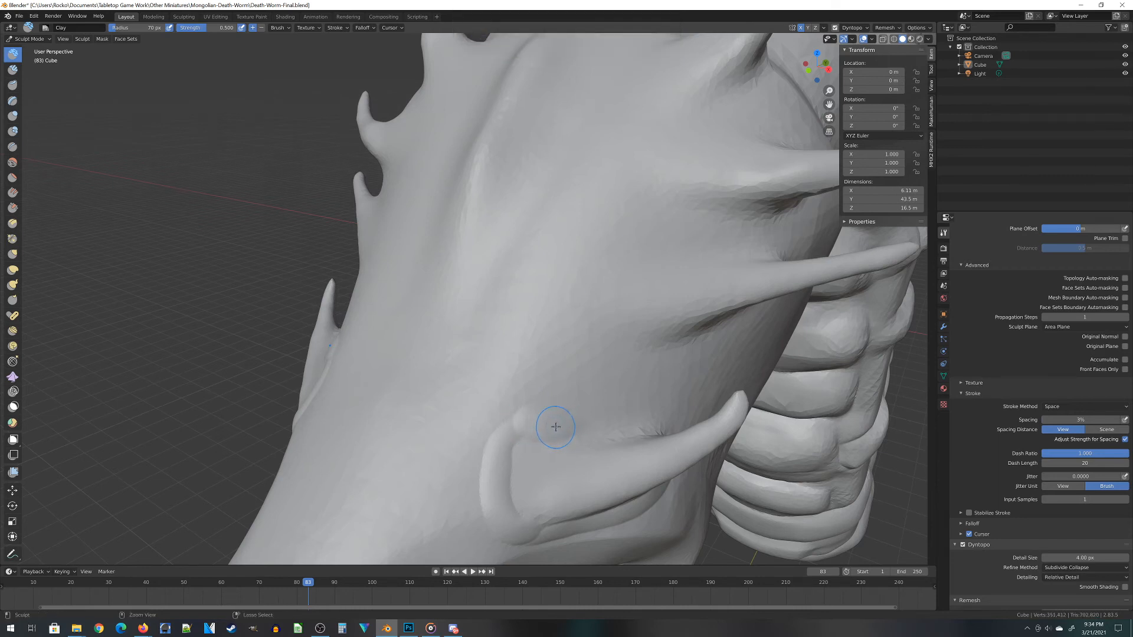
pyautogui.moveTo(556, 426); pyautogui.dragTo(528, 422)
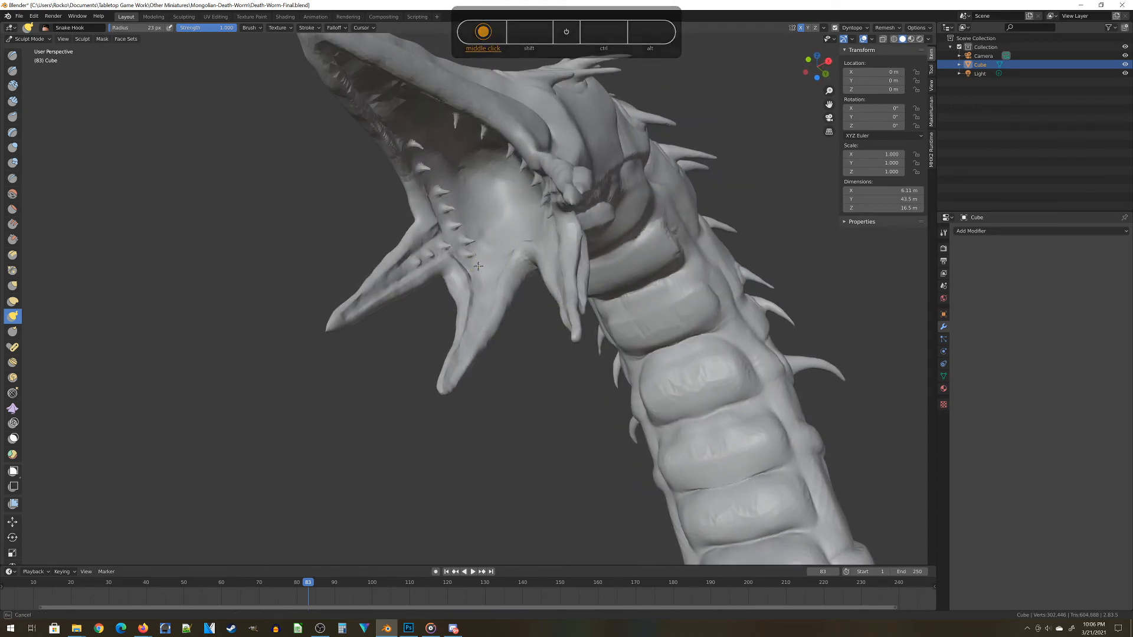
pyautogui.moveTo(477, 290); pyautogui.dragTo(492, 282)
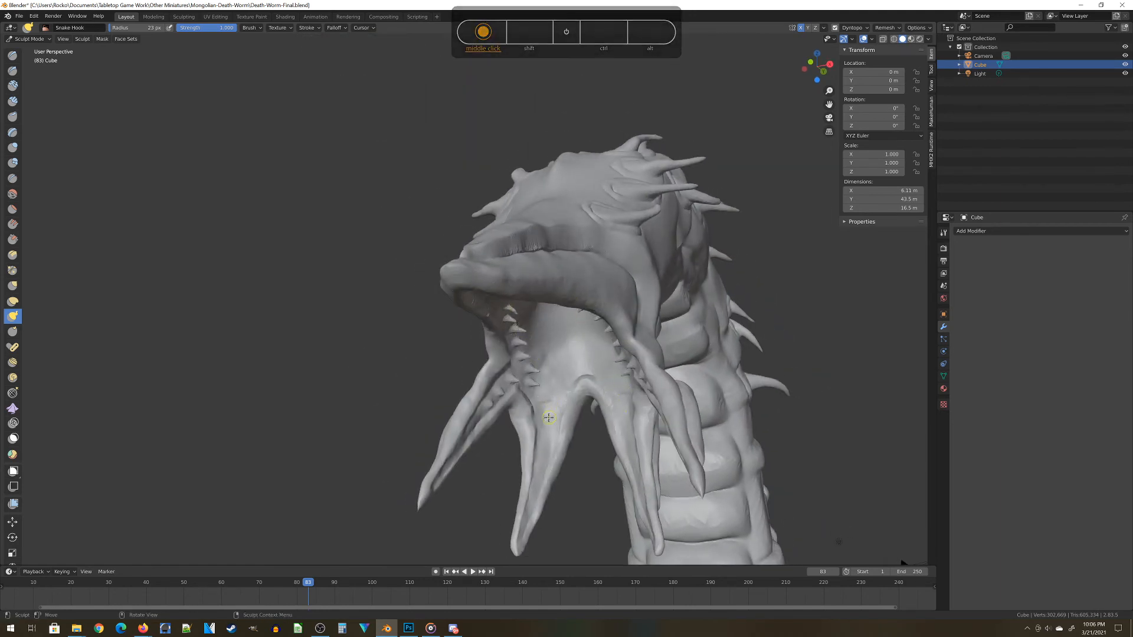
pyautogui.moveTo(547, 417); pyautogui.dragTo(394, 453)
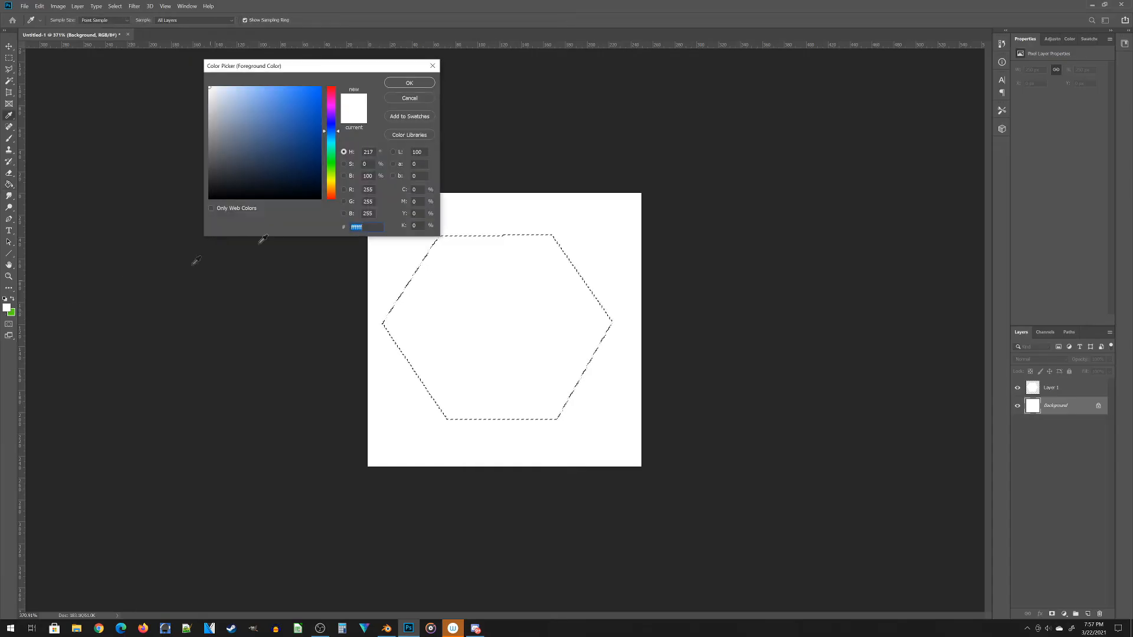
# - Confirm white, fill the background black, and brush the hexagon's edges on Layer 1
pyautogui.click(409, 83)
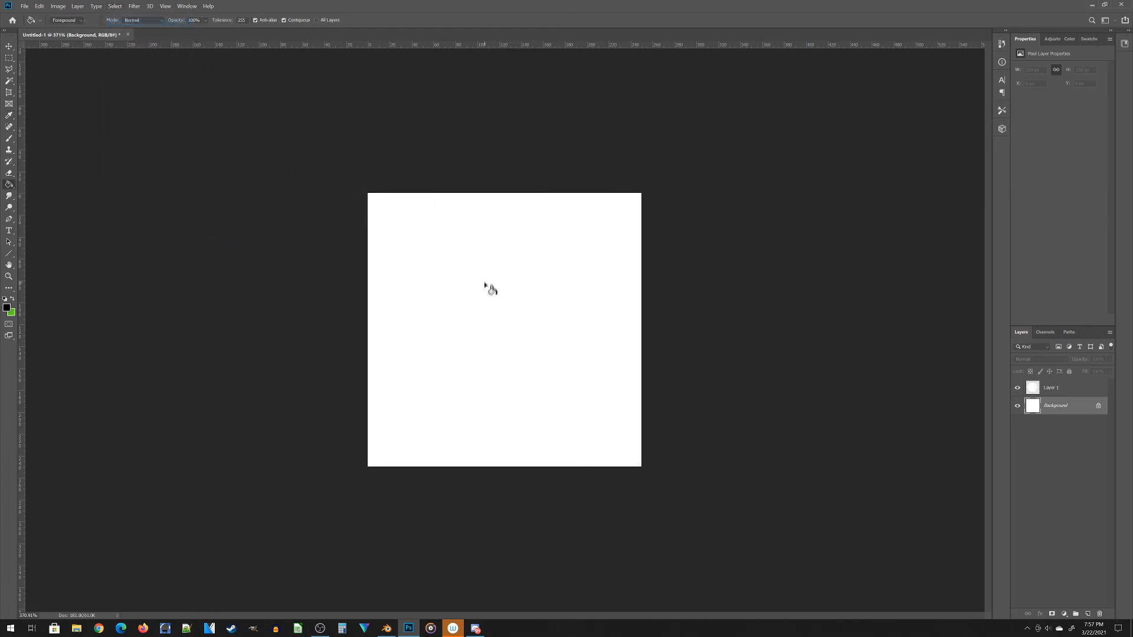
pyautogui.click(488, 288)
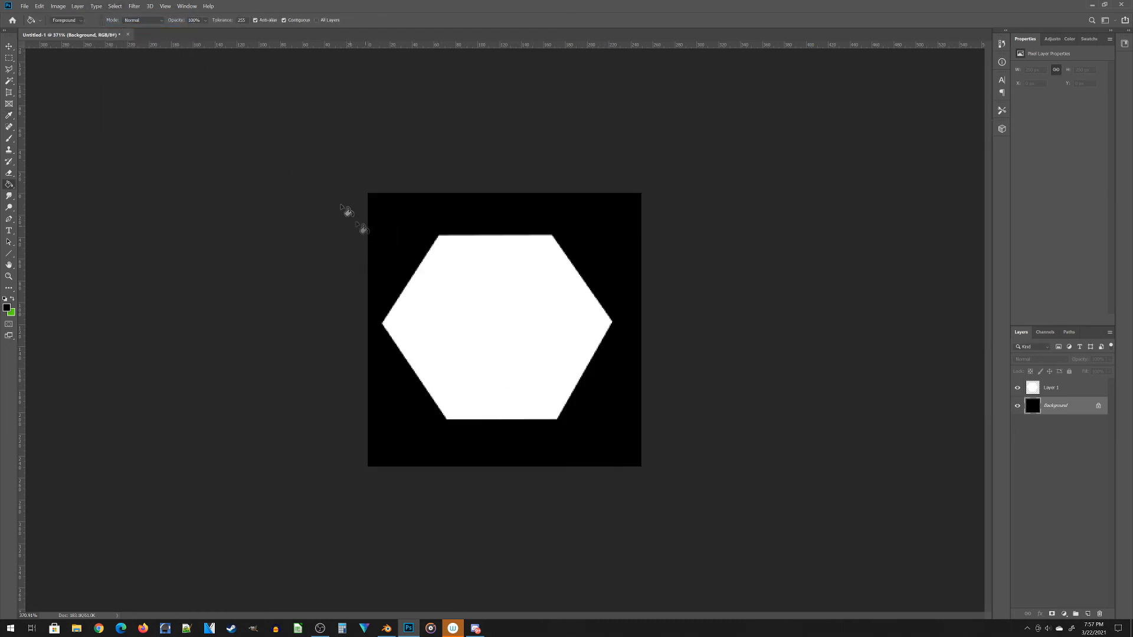
pyautogui.click(1055, 388)
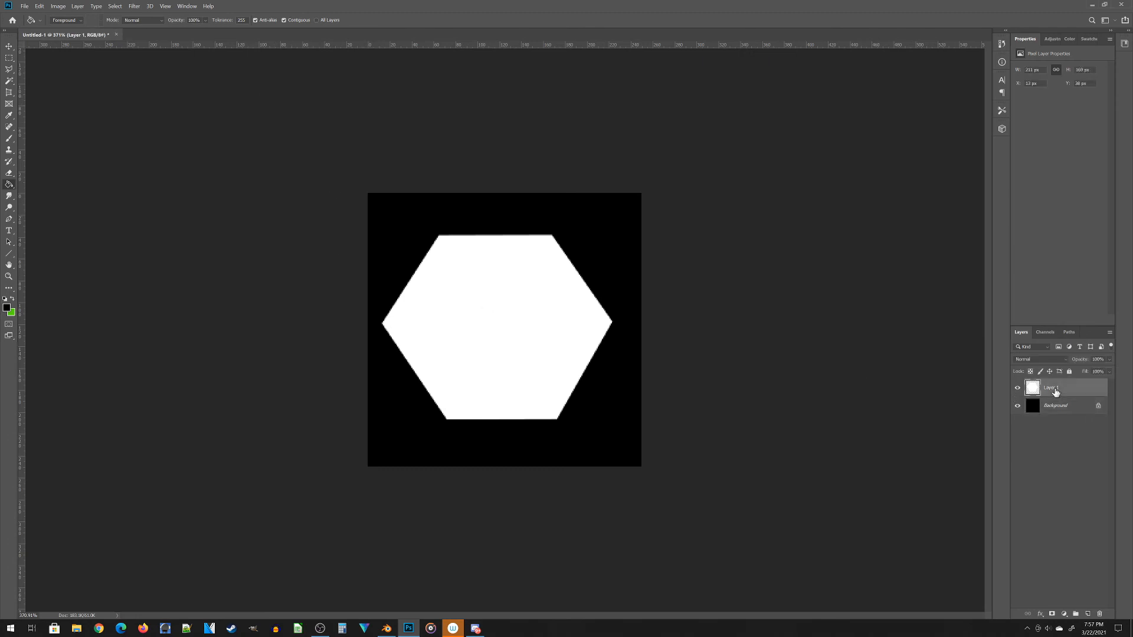
pyautogui.moveTo(522, 321)
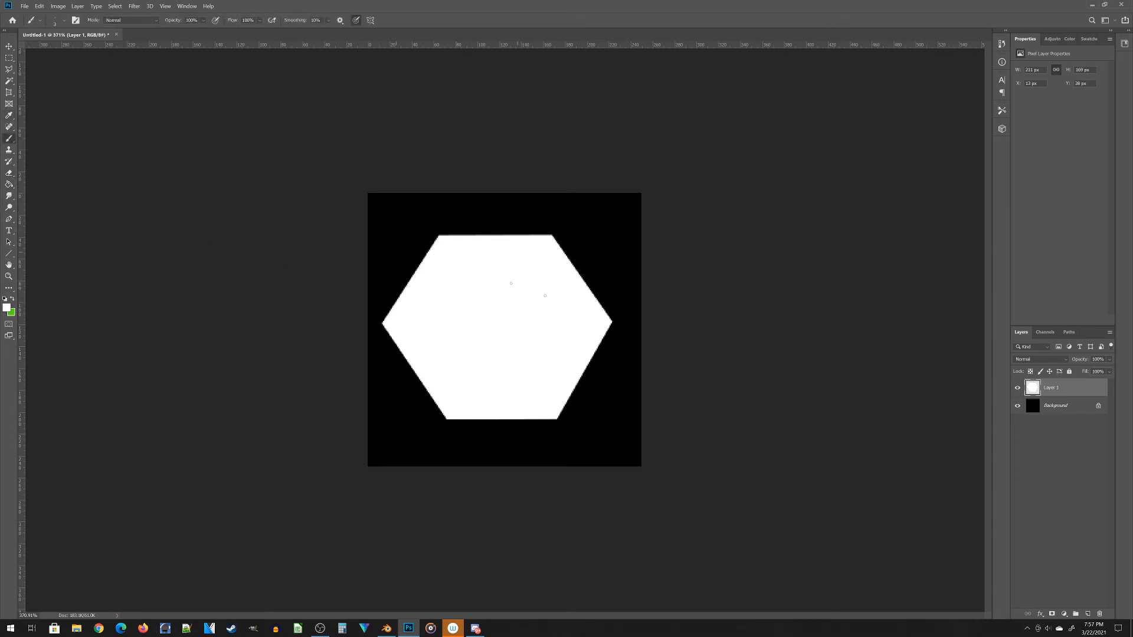
pyautogui.moveTo(455, 309)
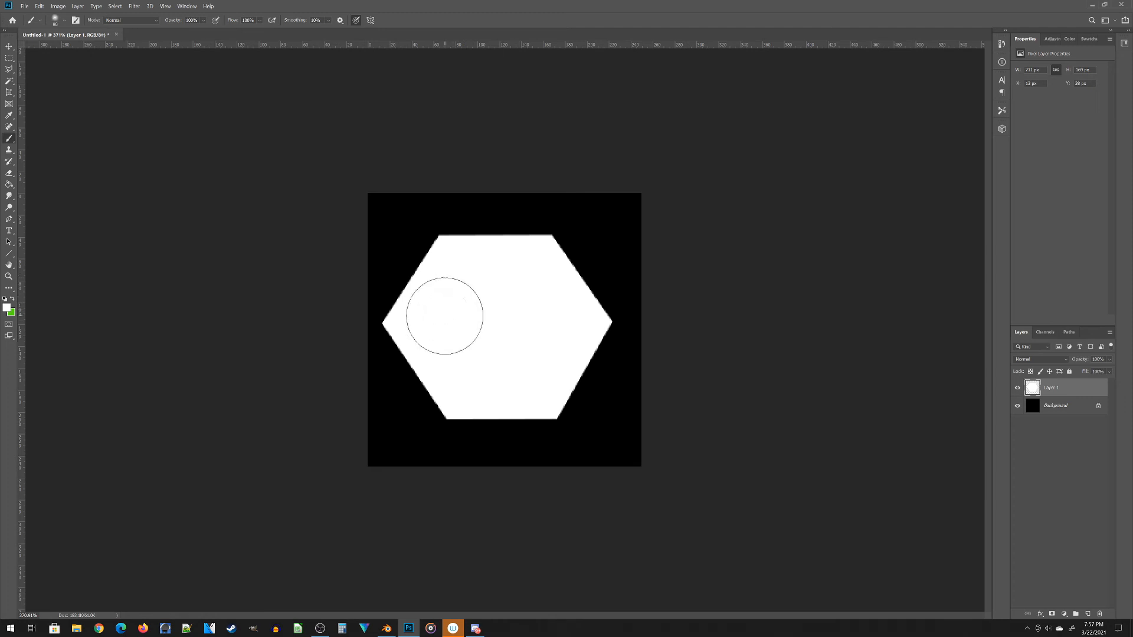
pyautogui.moveTo(411, 321)
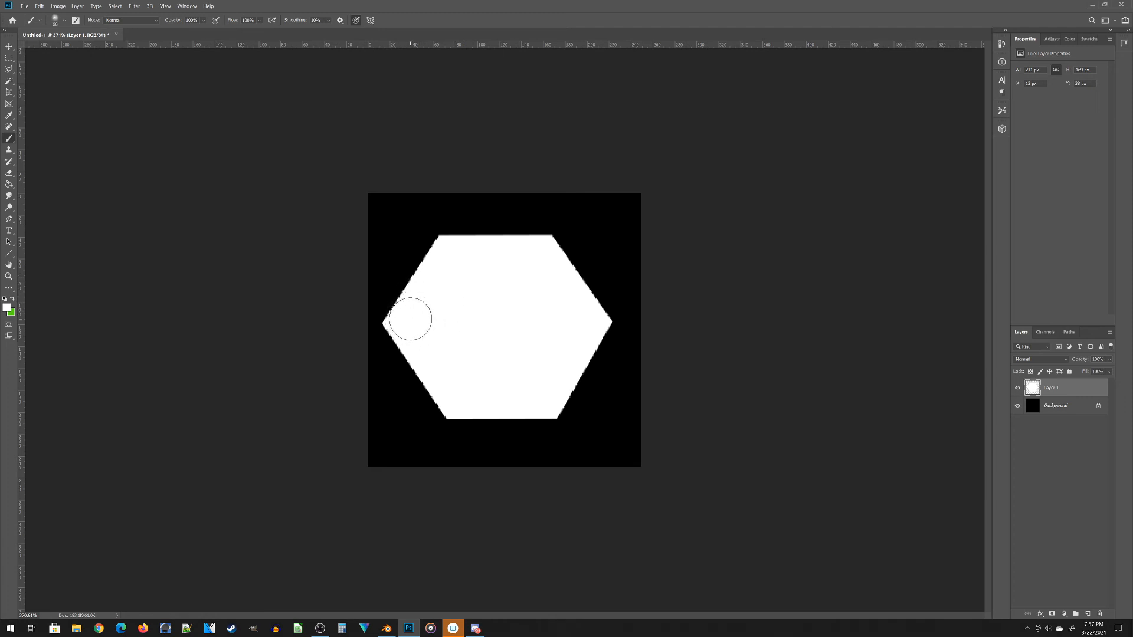
pyautogui.moveTo(409, 320); pyautogui.dragTo(412, 309)
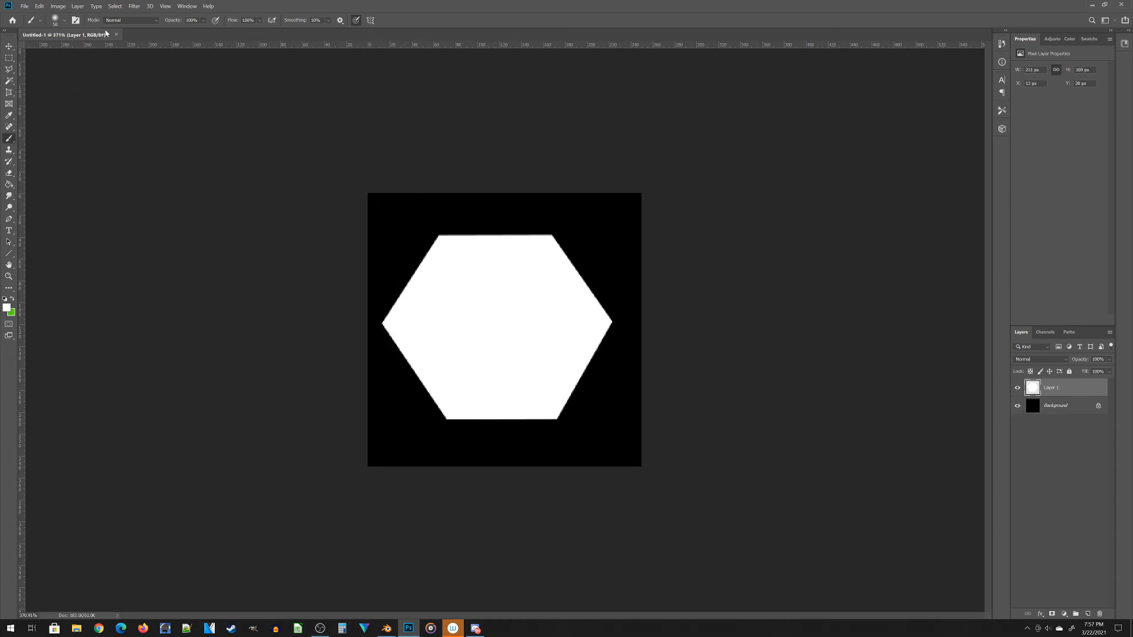
pyautogui.click(60, 20)
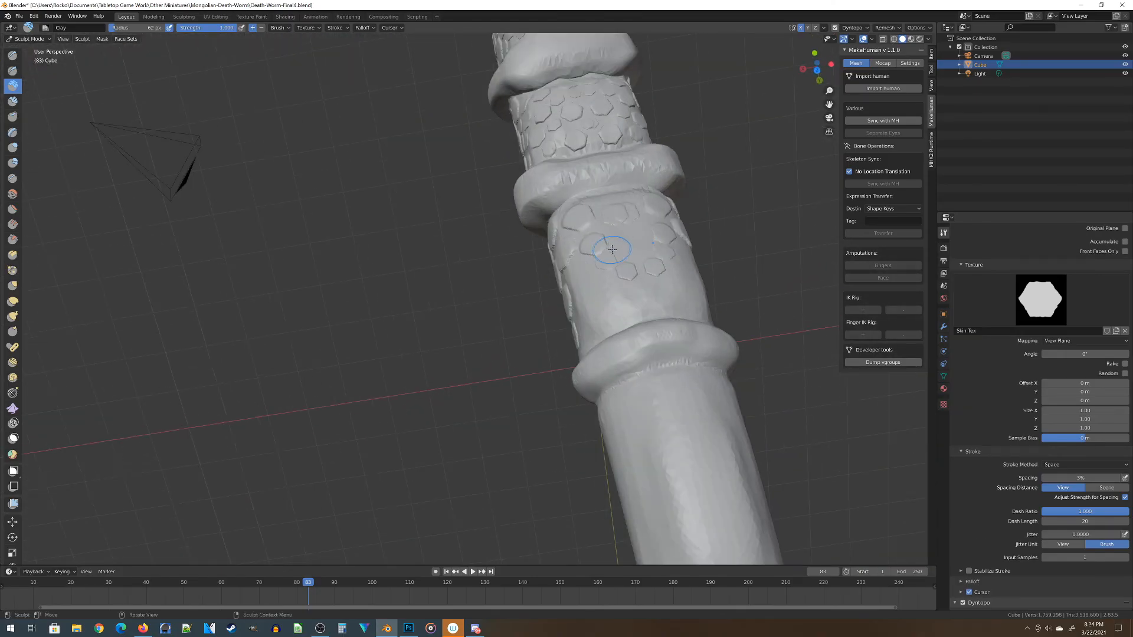
# - Dab hexagon-textured clay scales across the tail segments and along the body toward the tip
pyautogui.moveTo(612, 249); pyautogui.dragTo(631, 262)
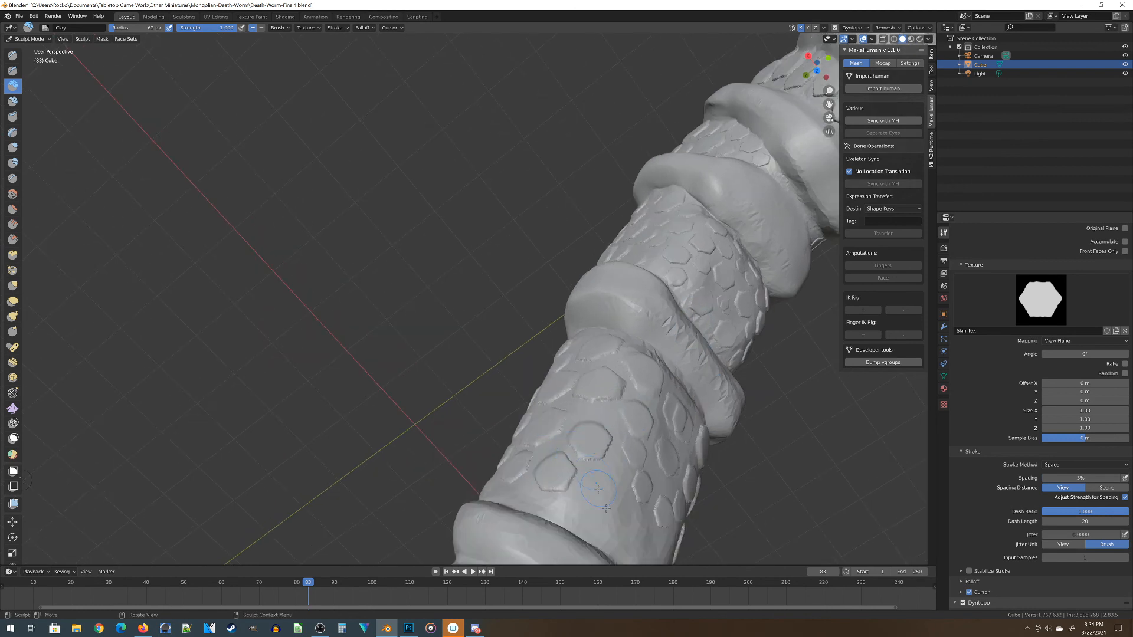
pyautogui.moveTo(598, 489); pyautogui.dragTo(528, 506)
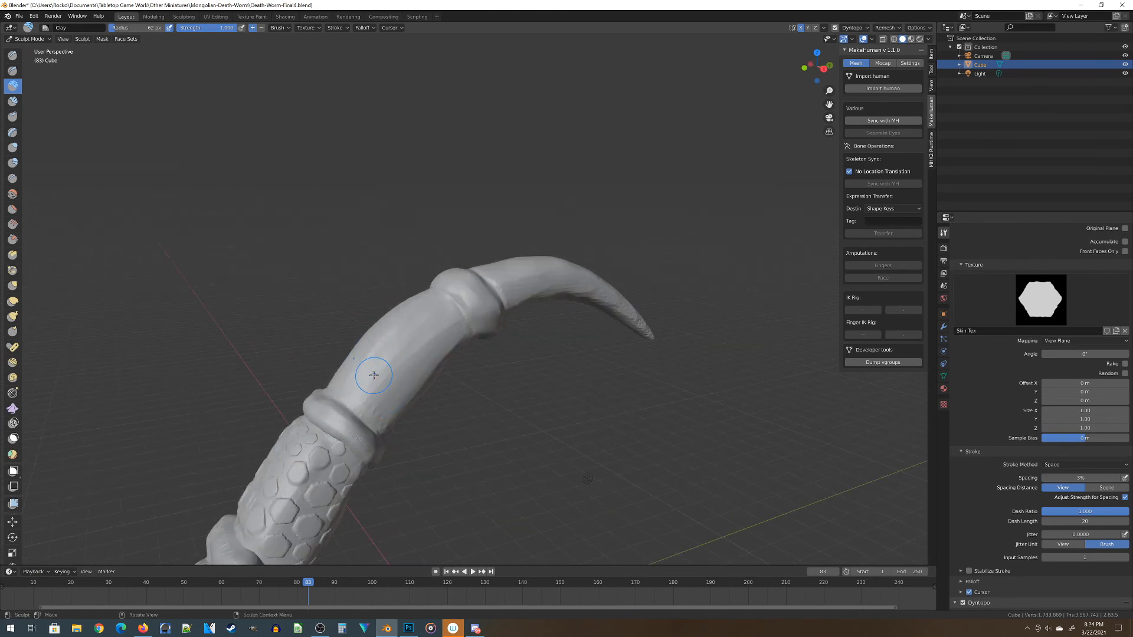
pyautogui.moveTo(376, 376); pyautogui.dragTo(448, 341)
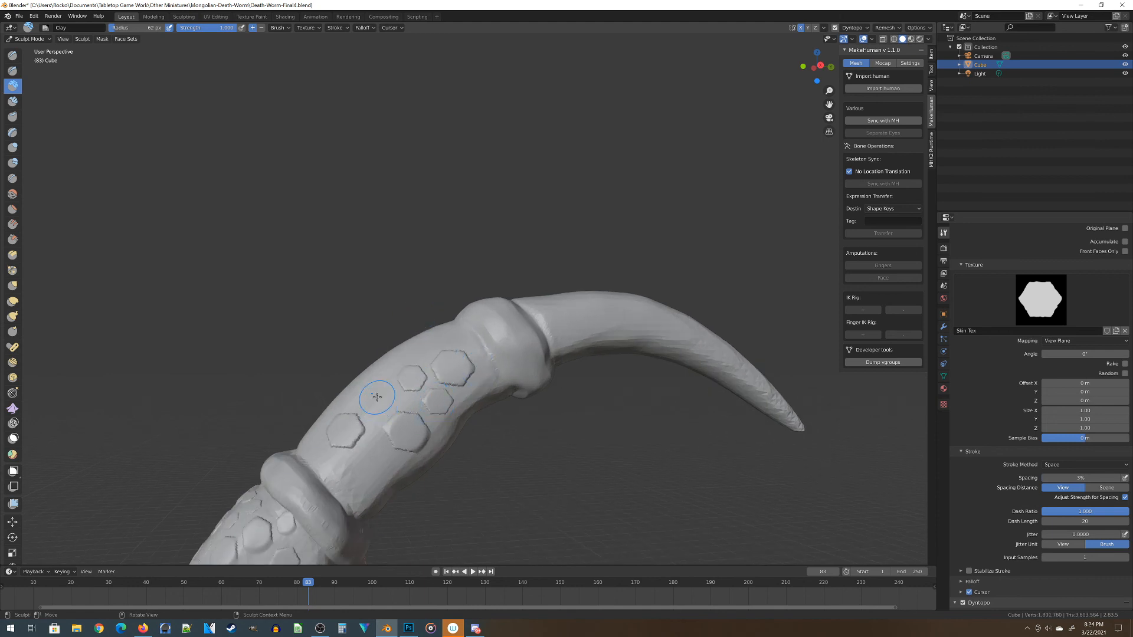
pyautogui.moveTo(376, 396); pyautogui.dragTo(307, 466)
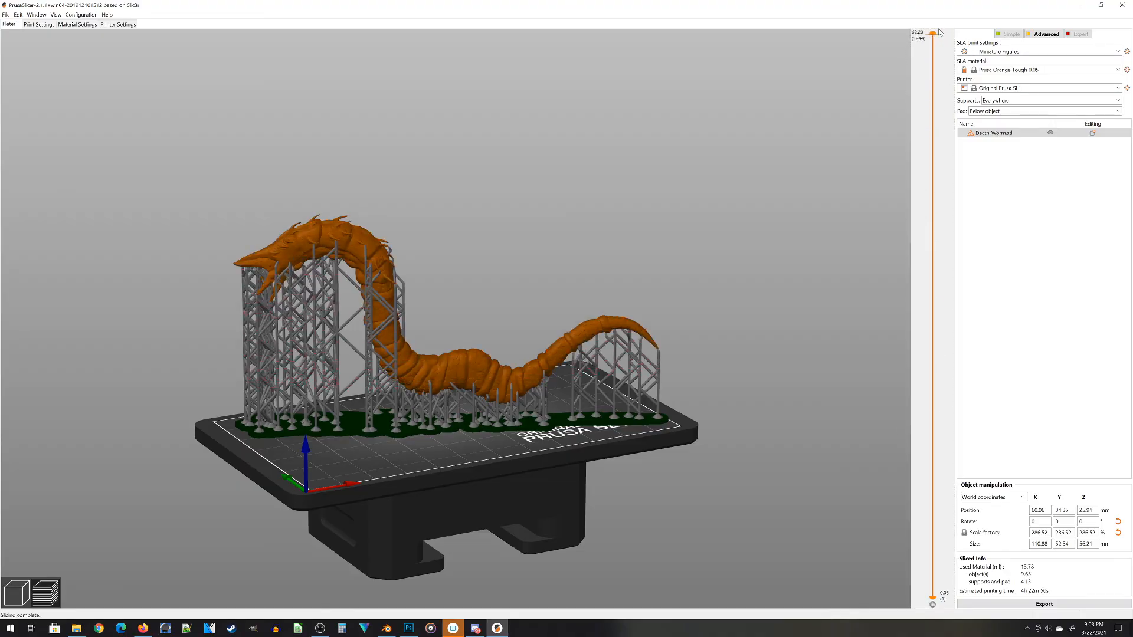
# - Drag the layer slider down to preview a lower layer of the sliced worm
pyautogui.moveTo(932, 35); pyautogui.dragTo(933, 105)
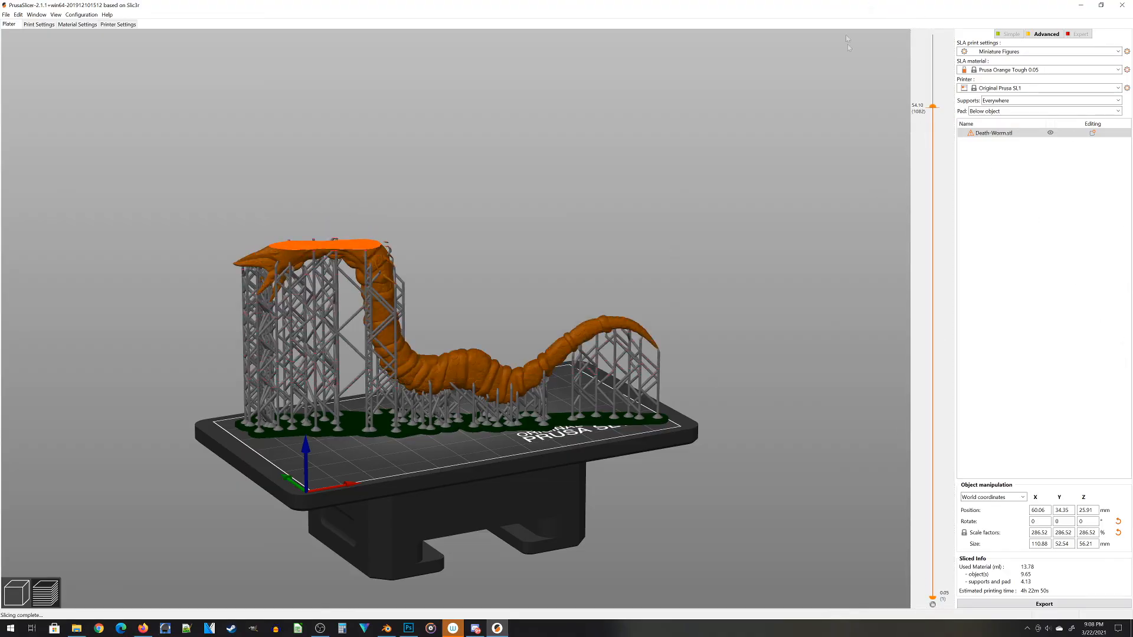